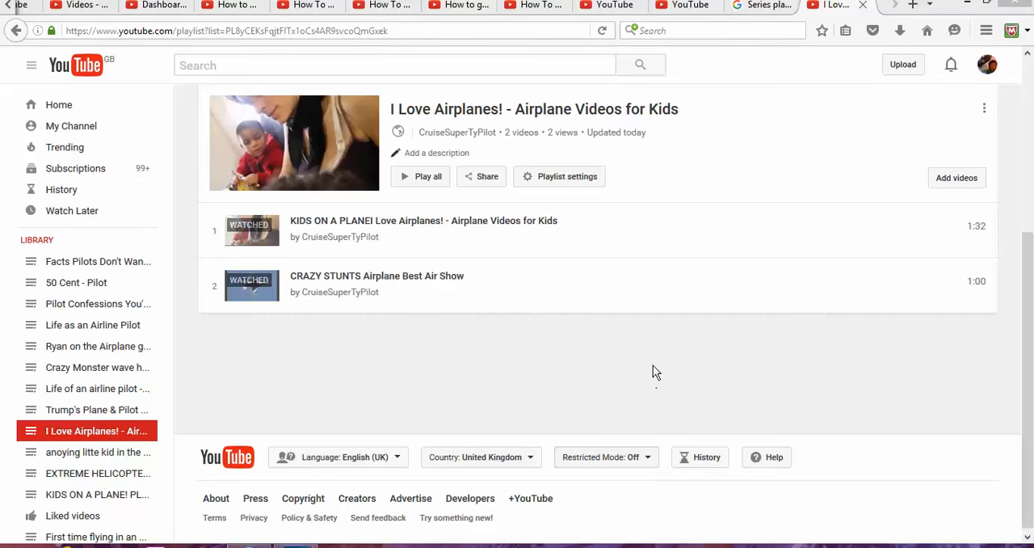
pyautogui.moveTo(662, 357)
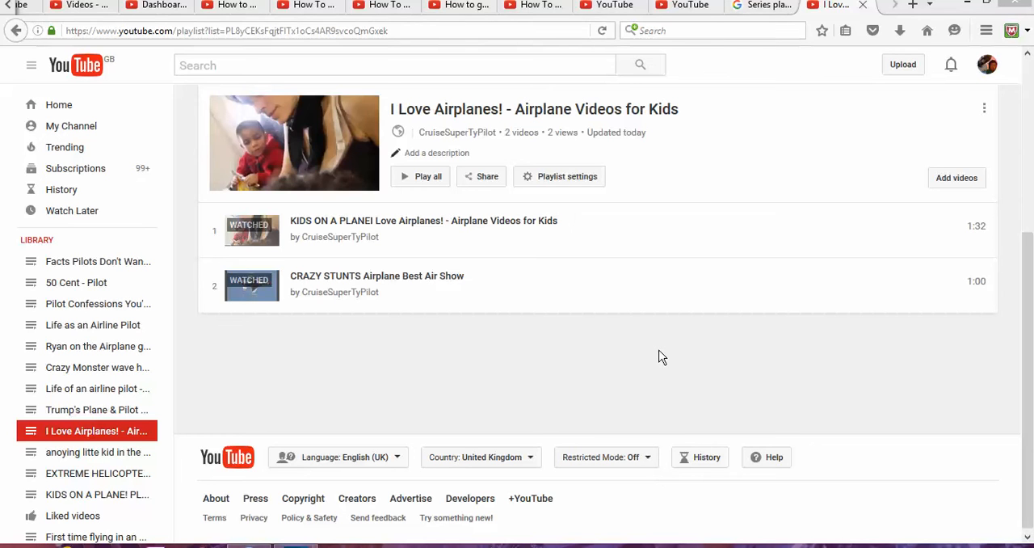
pyautogui.moveTo(663, 330)
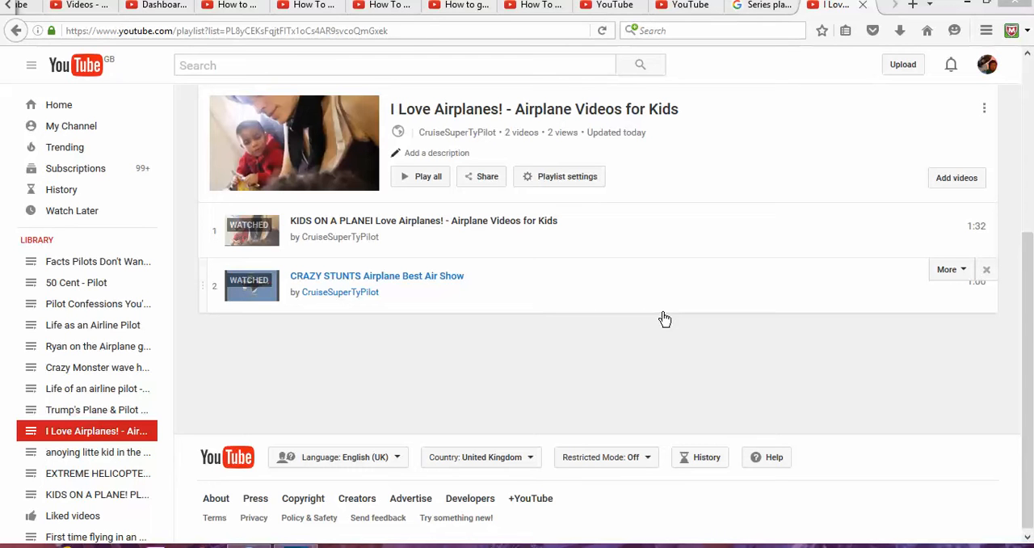
pyautogui.moveTo(666, 311)
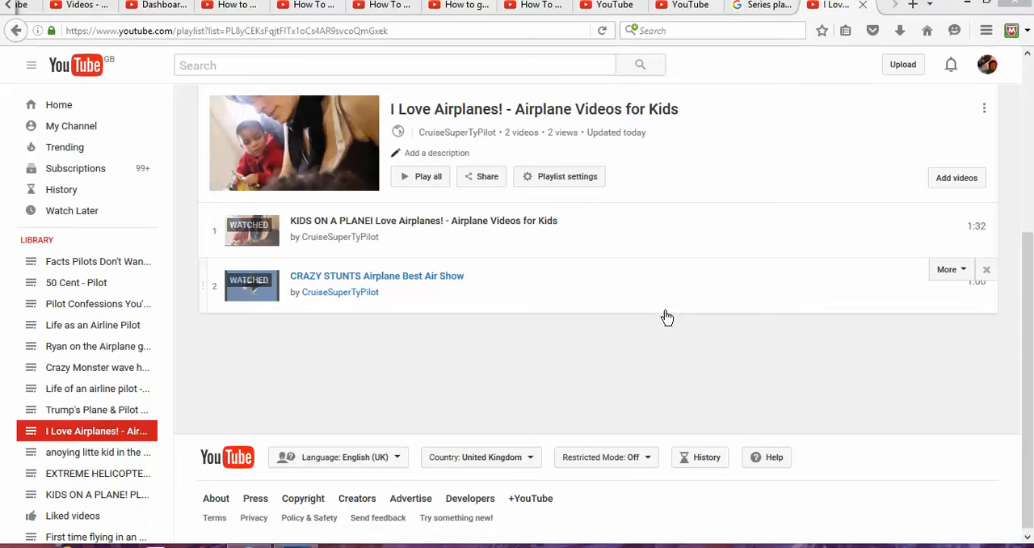
pyautogui.moveTo(669, 313)
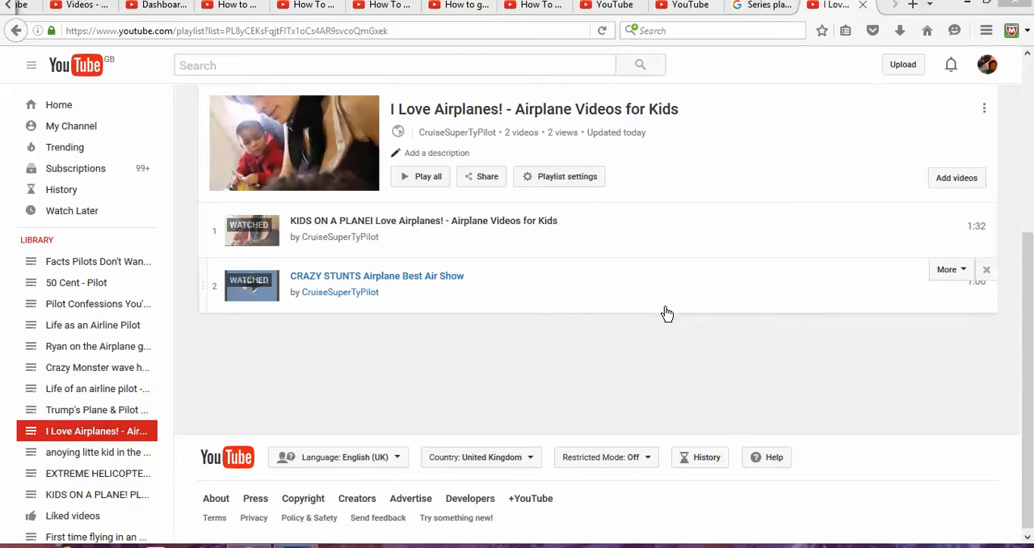
pyautogui.moveTo(674, 317)
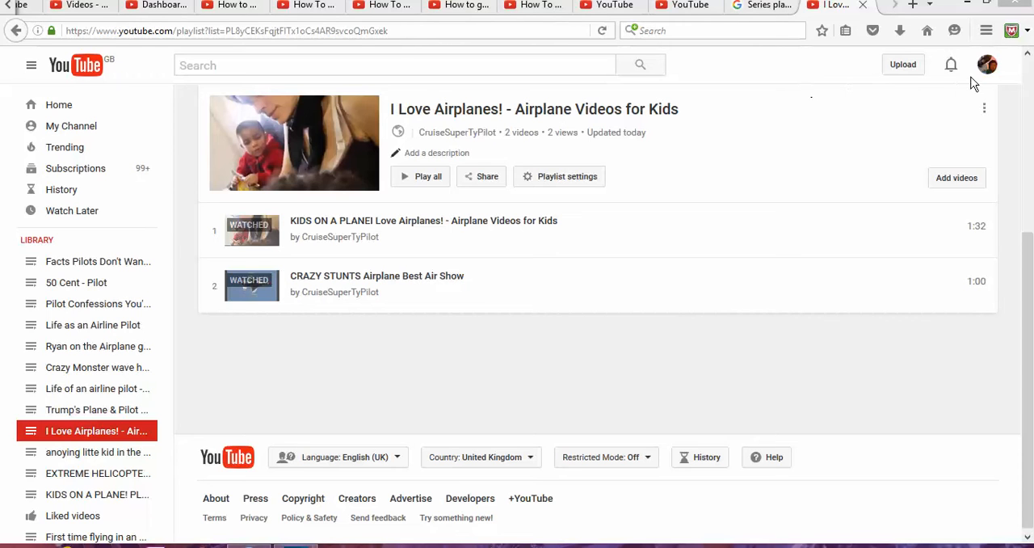
pyautogui.moveTo(968, 73)
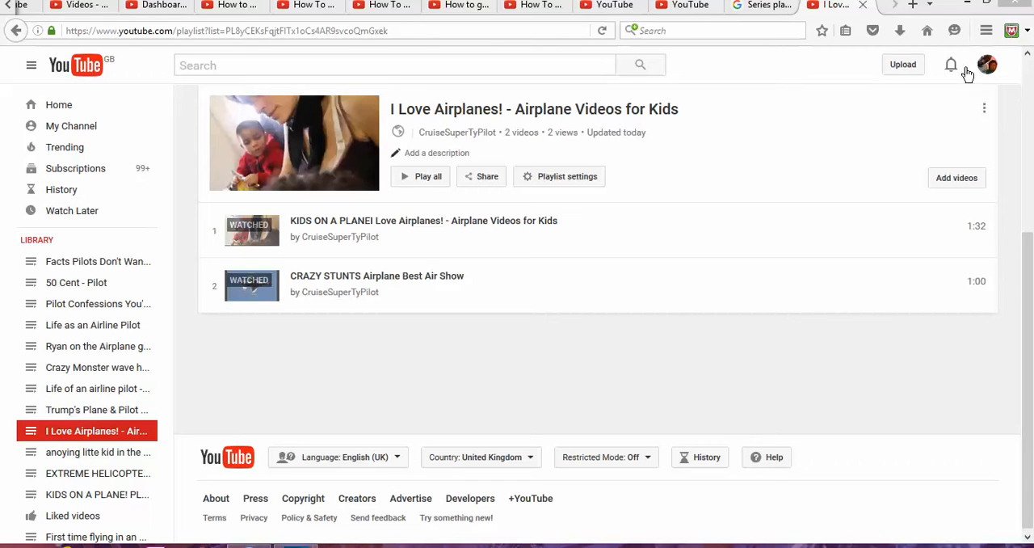
pyautogui.moveTo(925, 68)
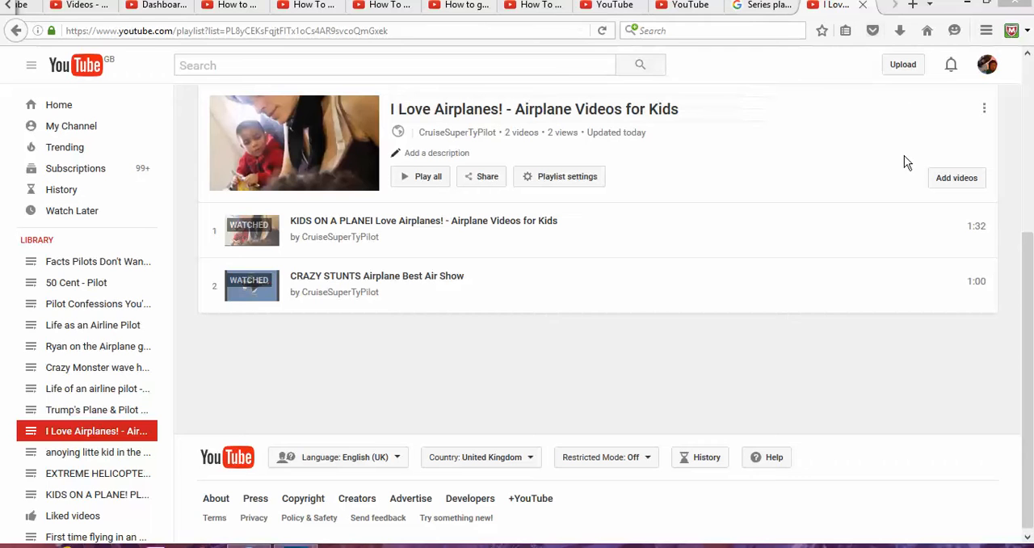
pyautogui.moveTo(934, 110)
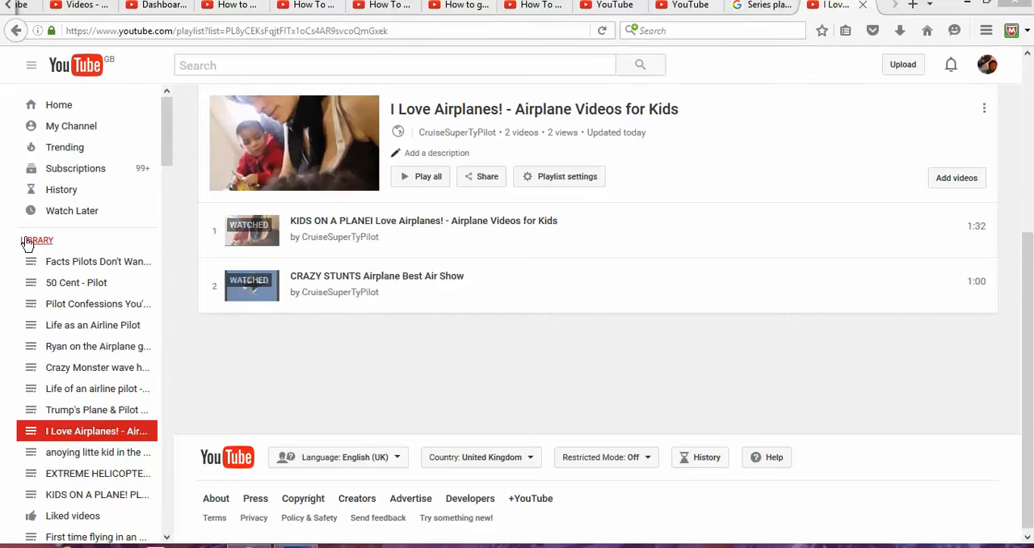
pyautogui.moveTo(656, 235)
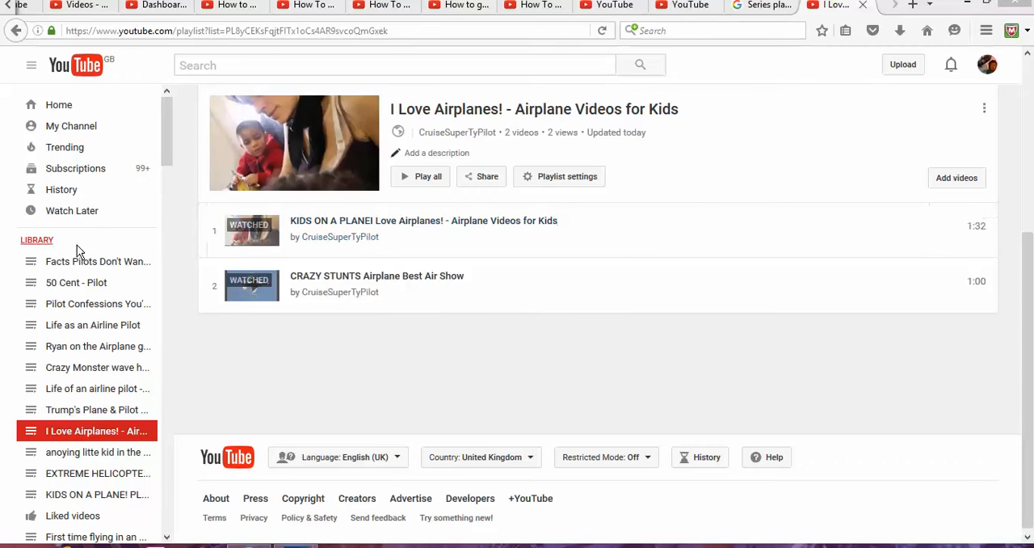
pyautogui.moveTo(71, 246)
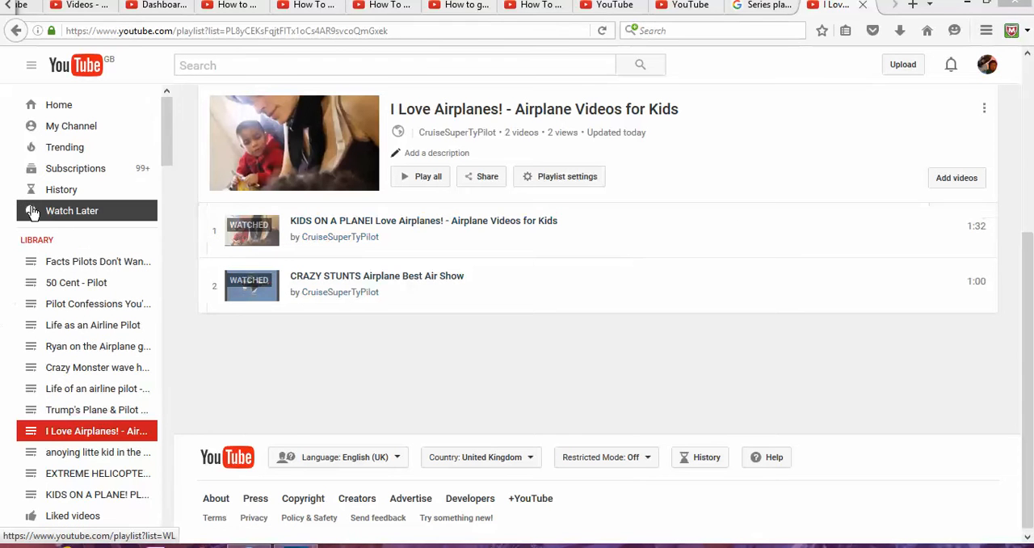
pyautogui.moveTo(68, 234)
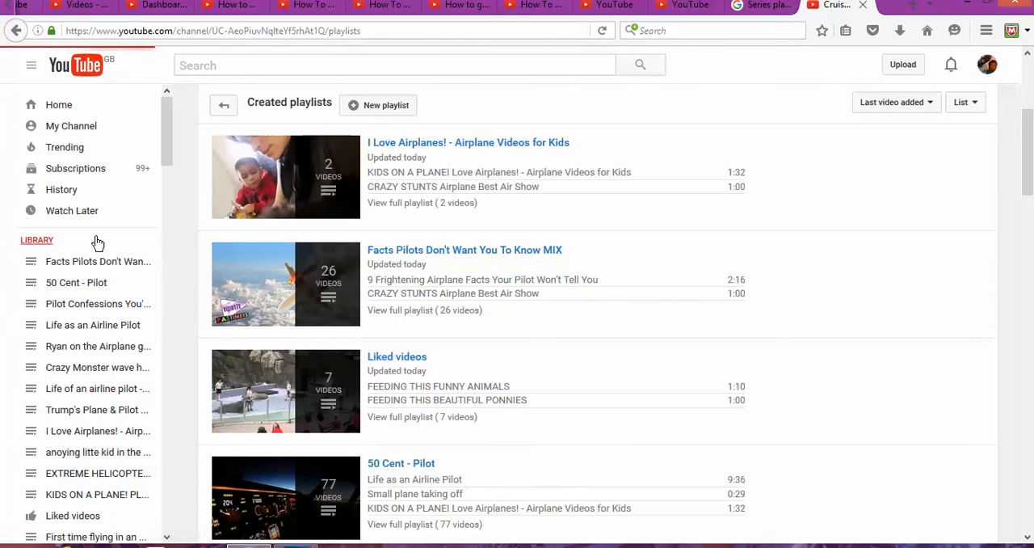
# Go from the YouTube page into the channel's Creator Studio dashboard via the account avatar.
pyautogui.scroll(-3)
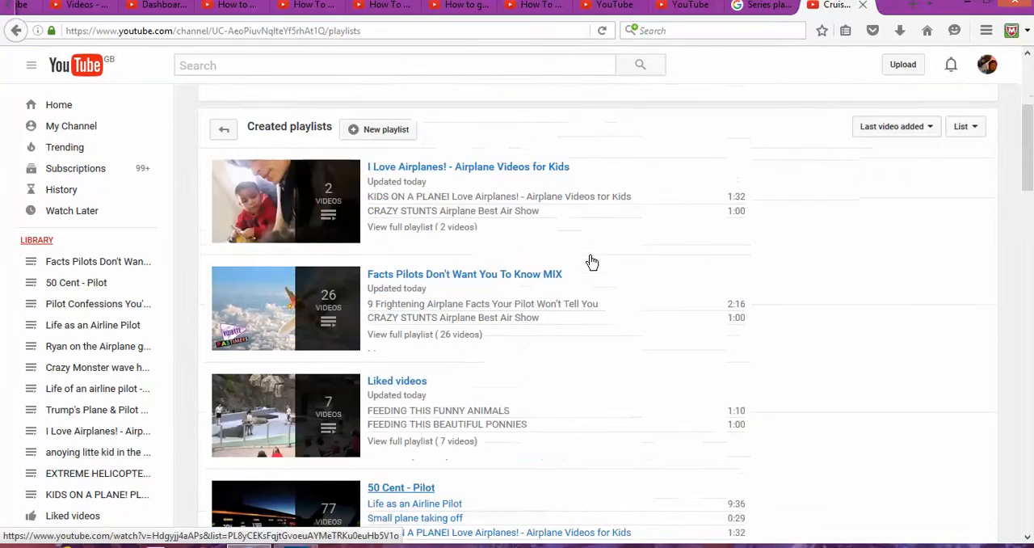
pyautogui.scroll(3)
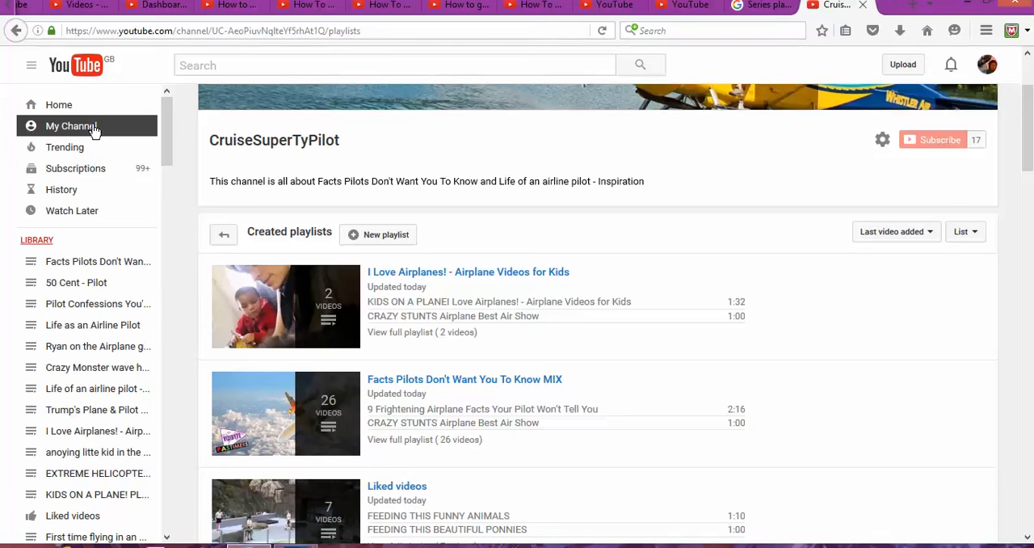
pyautogui.moveTo(988, 64)
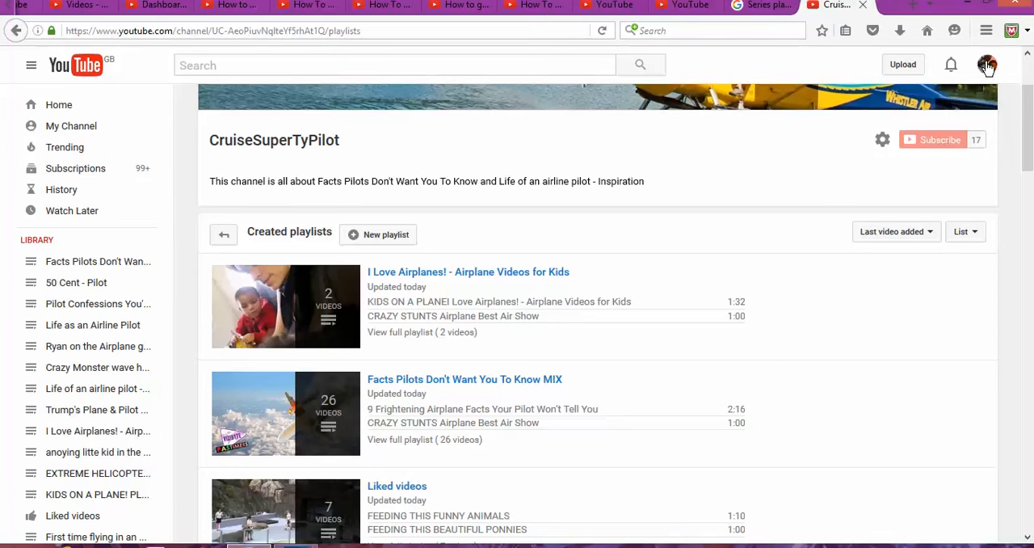
pyautogui.click(986, 65)
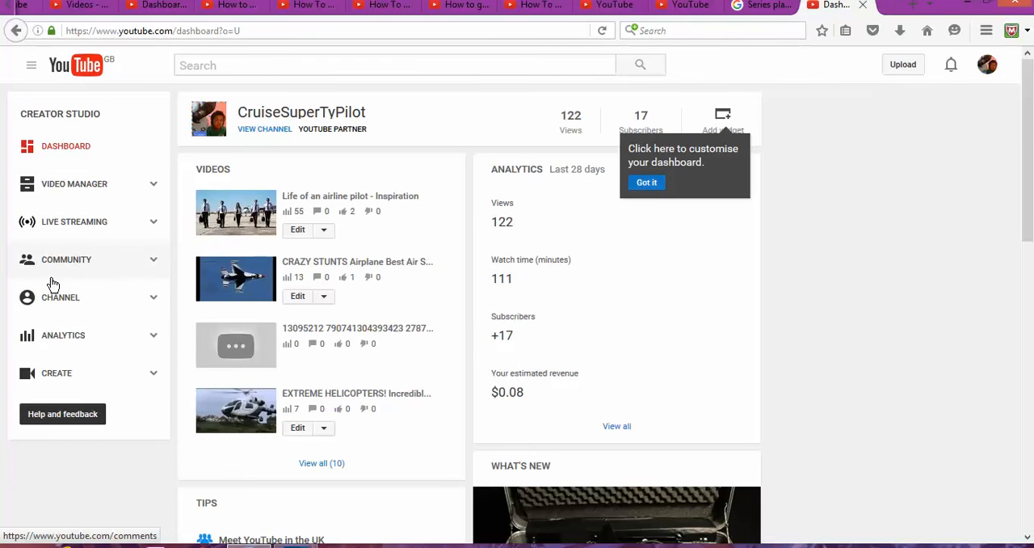
pyautogui.moveTo(208, 181)
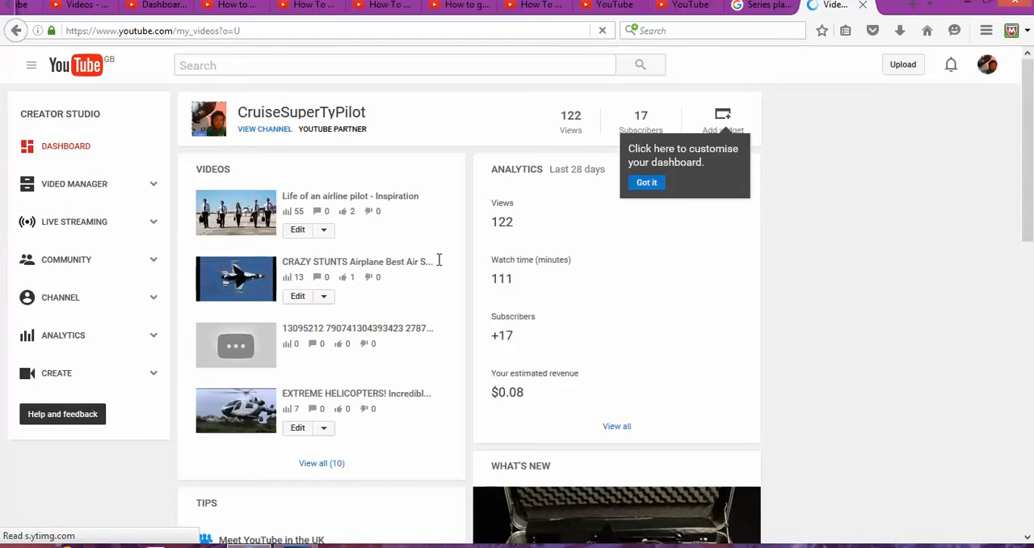
# Show the Video Manager's Playlists page listing the channel's 18 playlists.
pyautogui.click(74, 184)
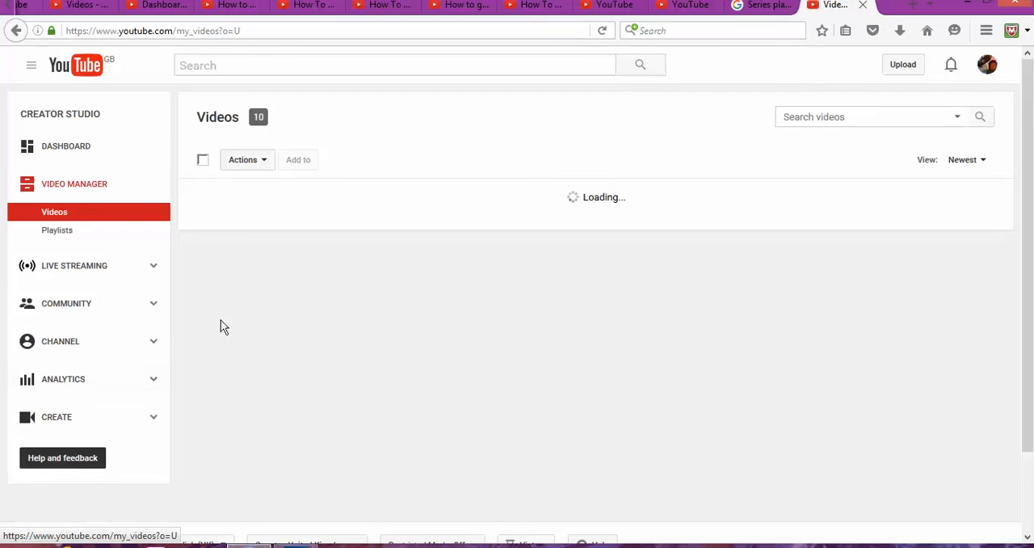
pyautogui.moveTo(275, 283)
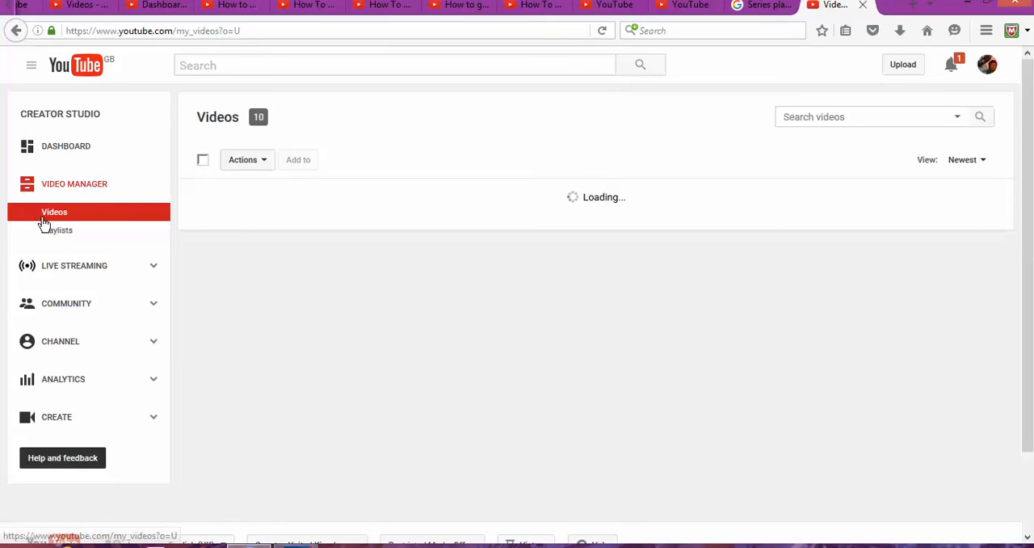
pyautogui.moveTo(57, 229)
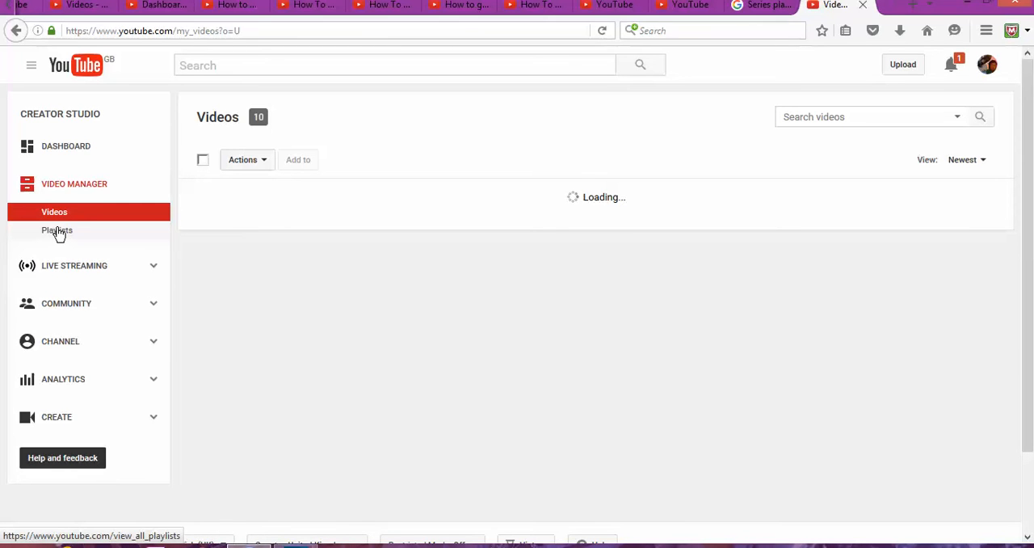
pyautogui.click(57, 230)
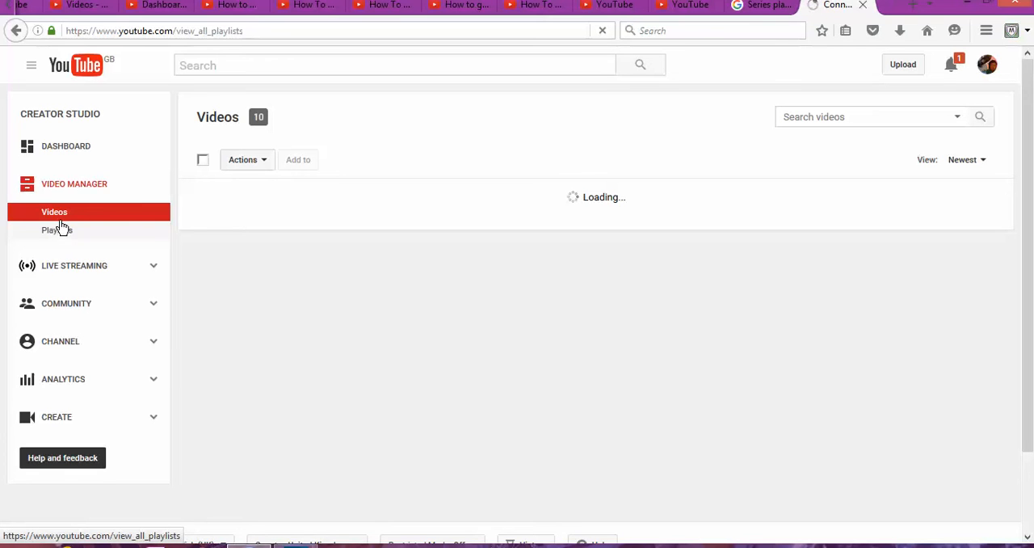
pyautogui.click(57, 230)
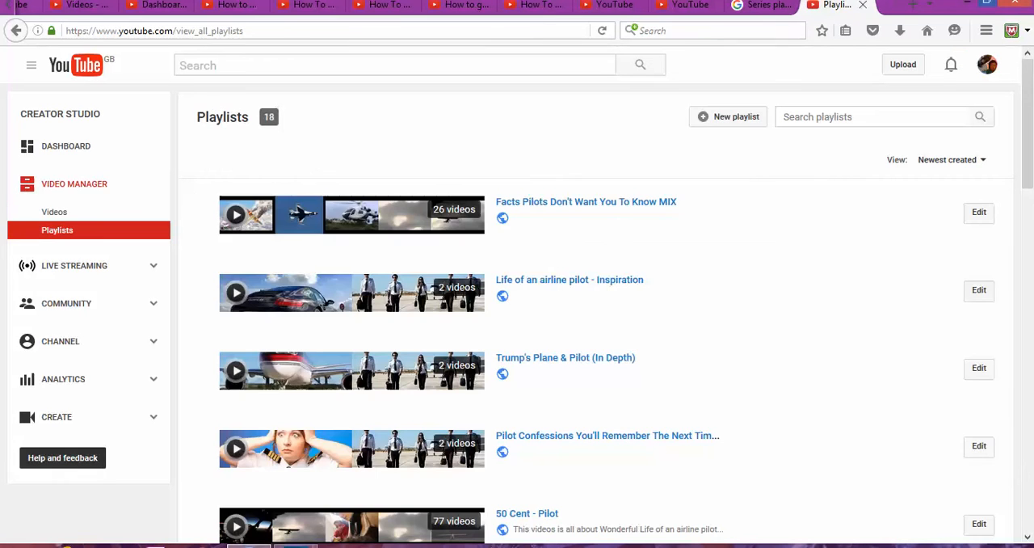
pyautogui.moveTo(601, 213)
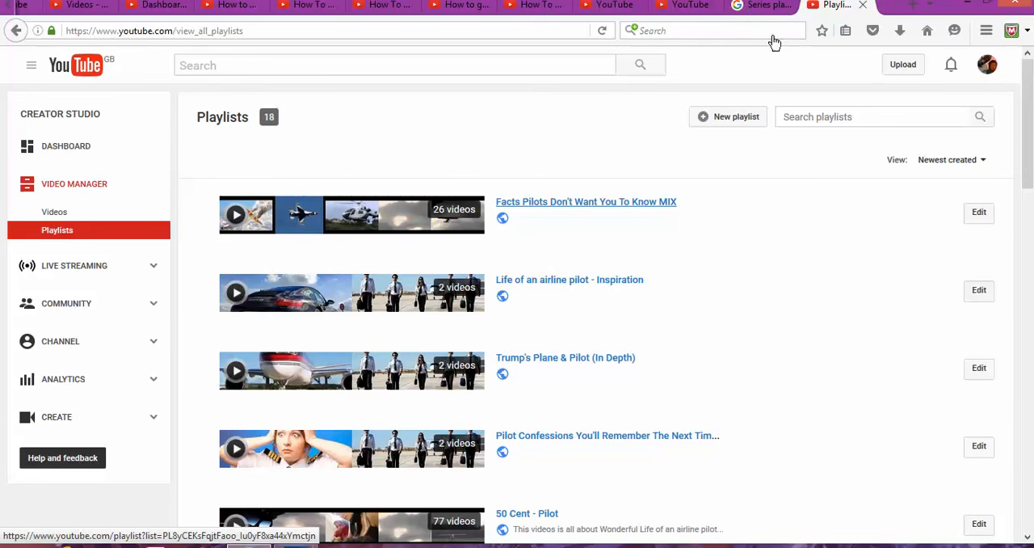
# Switch to the browser tab with the YouTube Help 'Series playlists' article.
pyautogui.click(760, 6)
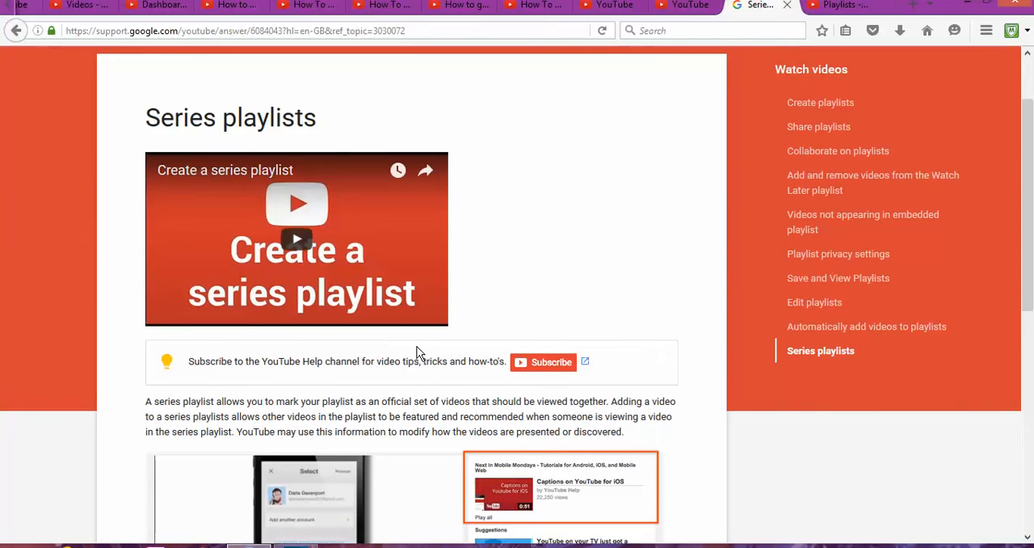
pyautogui.scroll(-3)
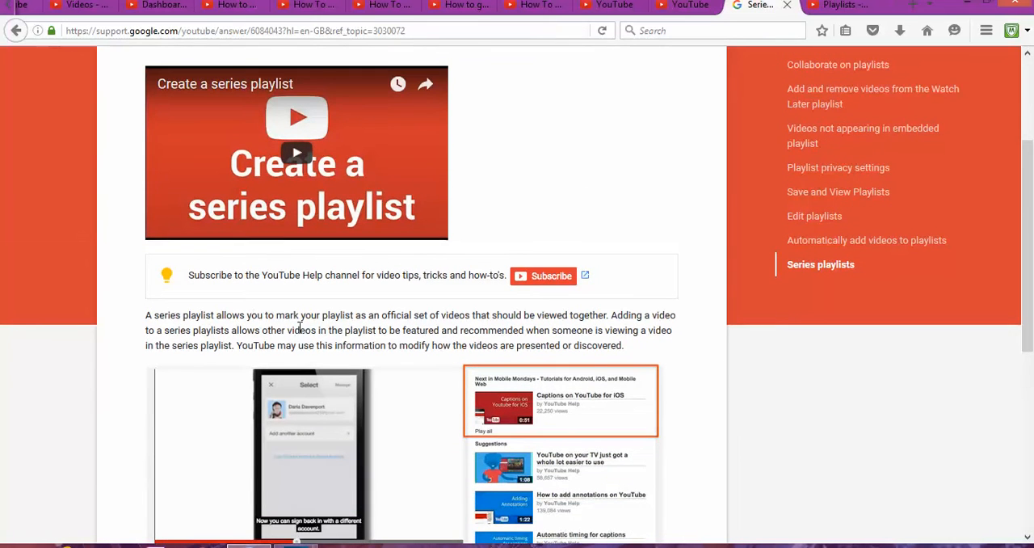
pyautogui.moveTo(412, 317)
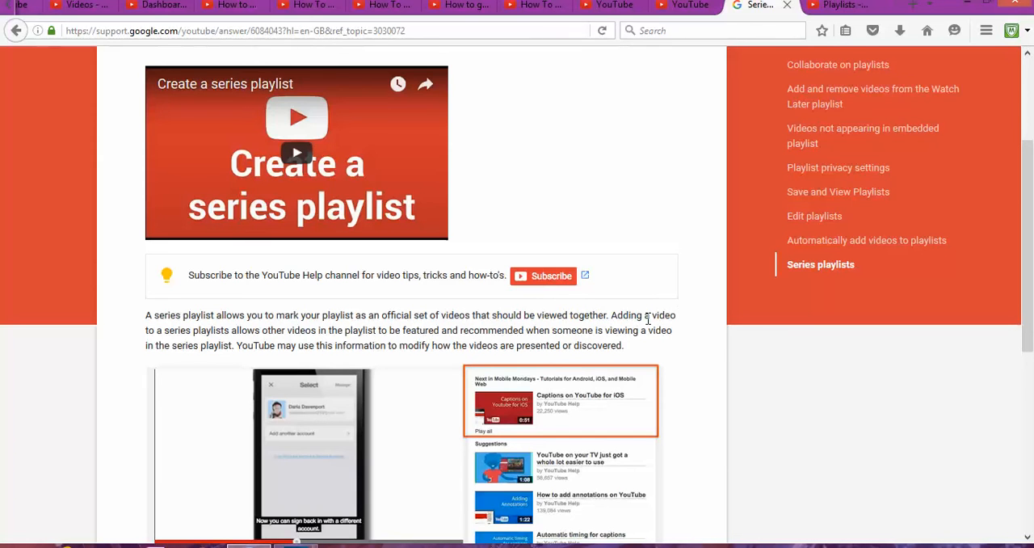
pyautogui.moveTo(291, 332)
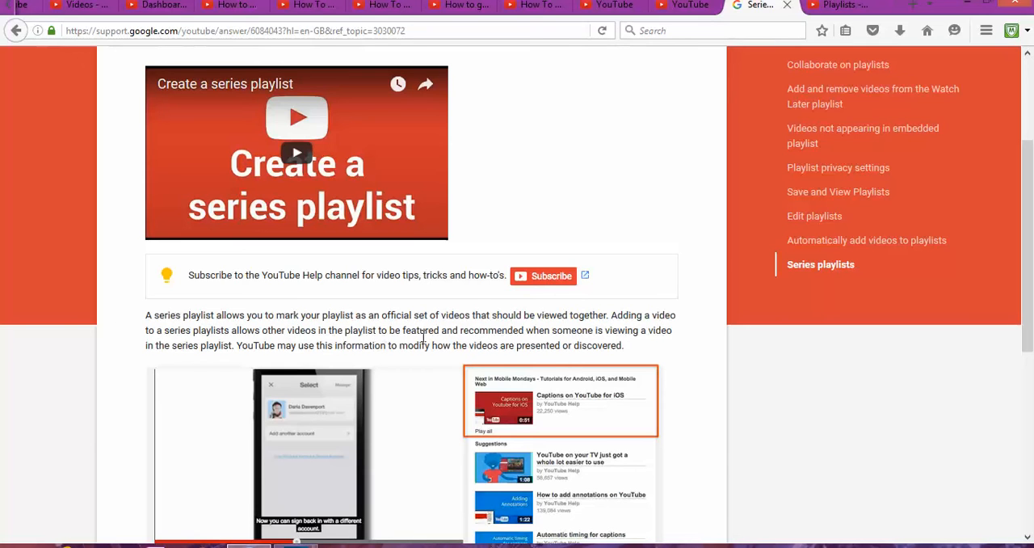
pyautogui.moveTo(566, 331)
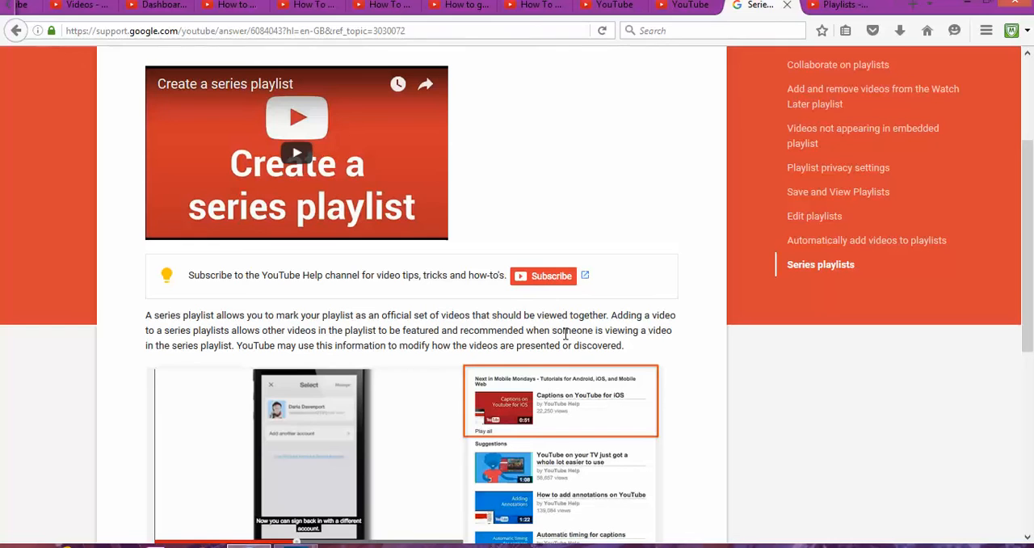
pyautogui.moveTo(686, 339)
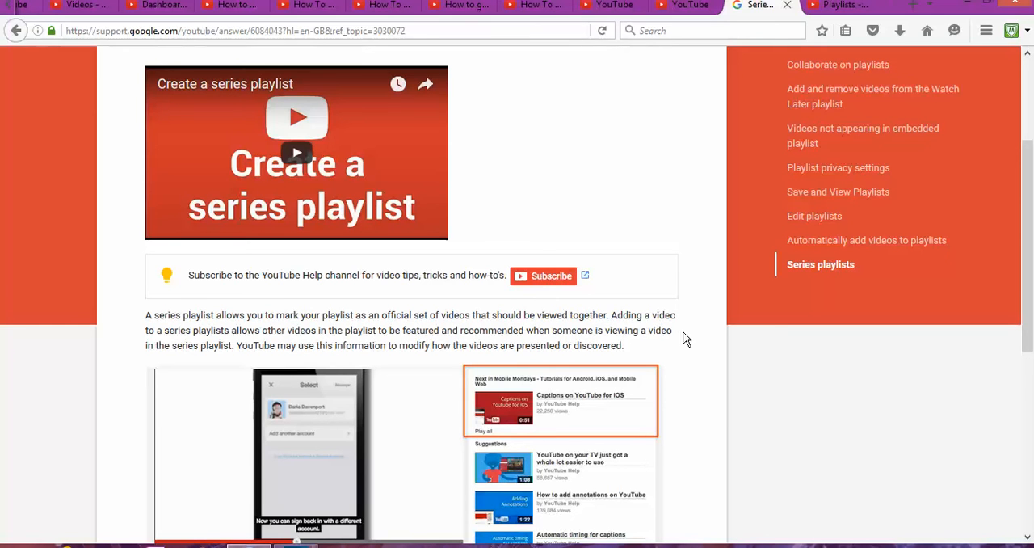
pyautogui.moveTo(253, 346)
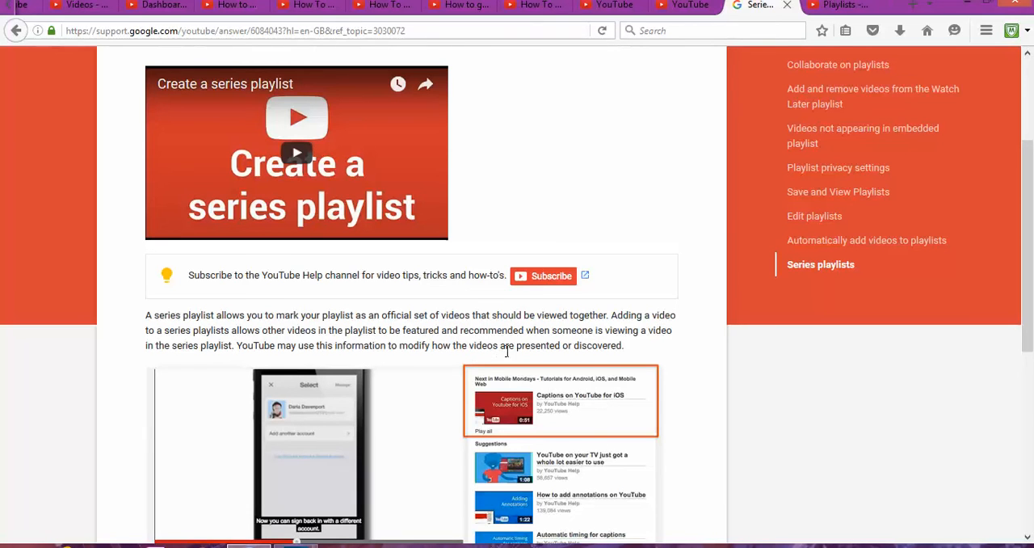
pyautogui.moveTo(582, 349)
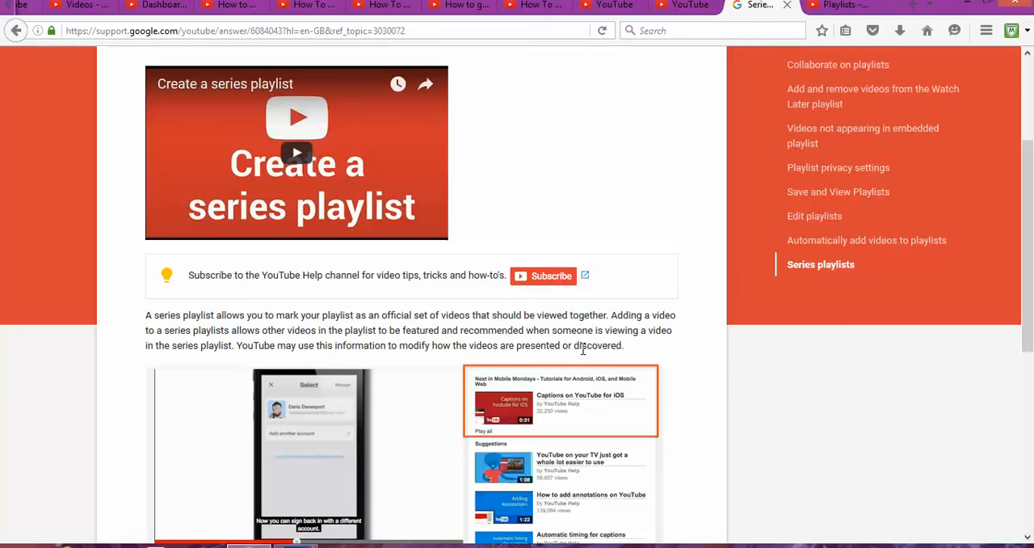
pyautogui.scroll(-3)
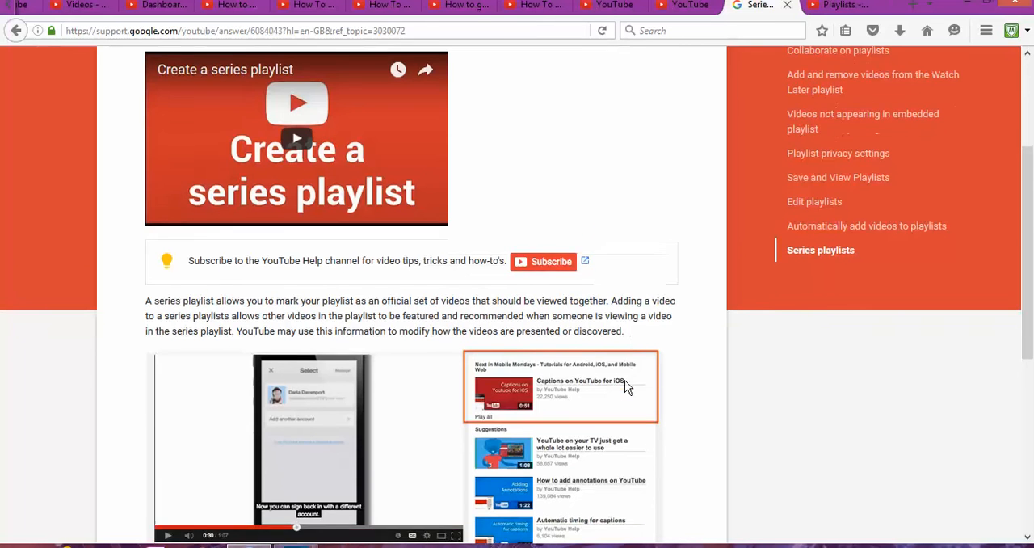
pyautogui.scroll(-3)
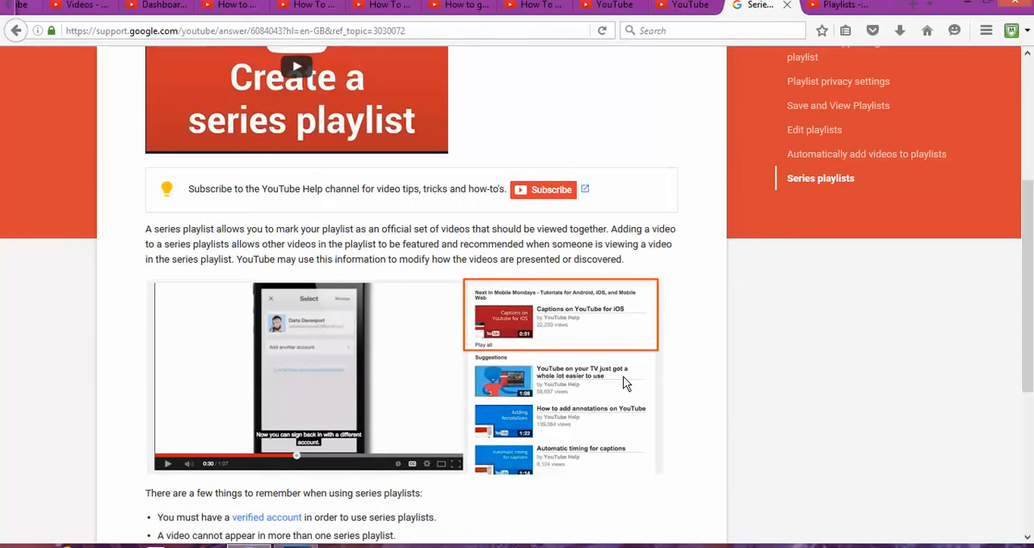
pyautogui.scroll(3)
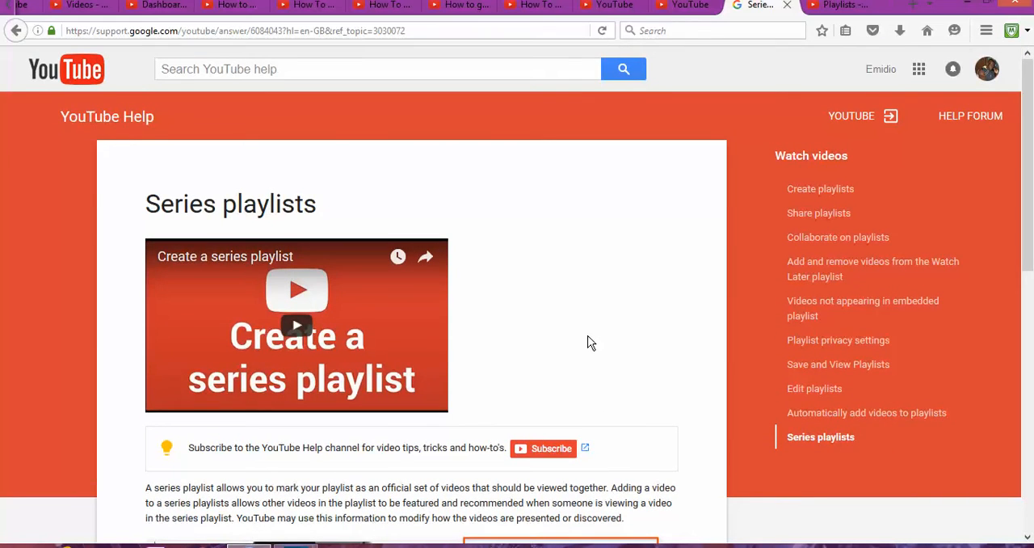
pyautogui.scroll(-3)
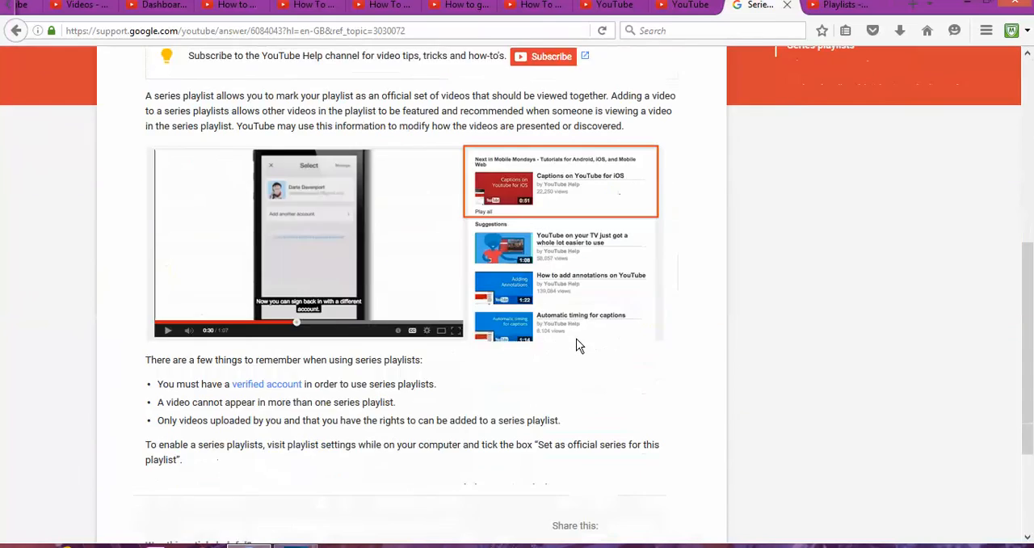
pyautogui.scroll(-3)
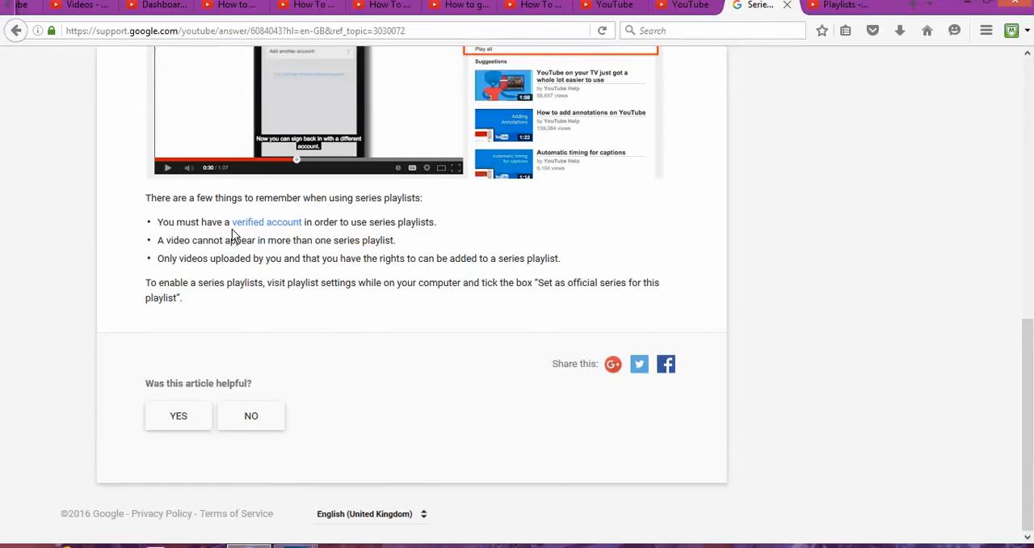
pyautogui.moveTo(420, 236)
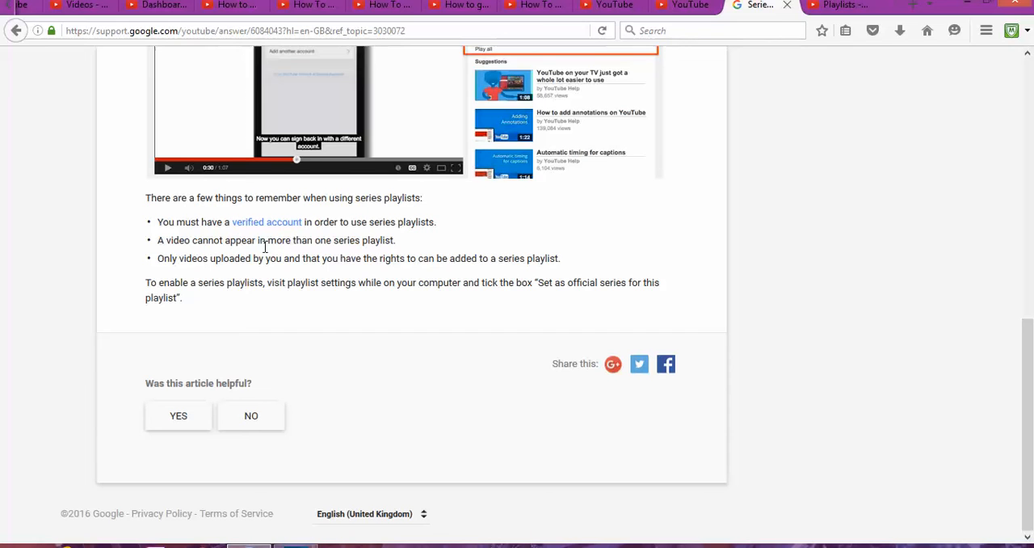
pyautogui.moveTo(338, 239)
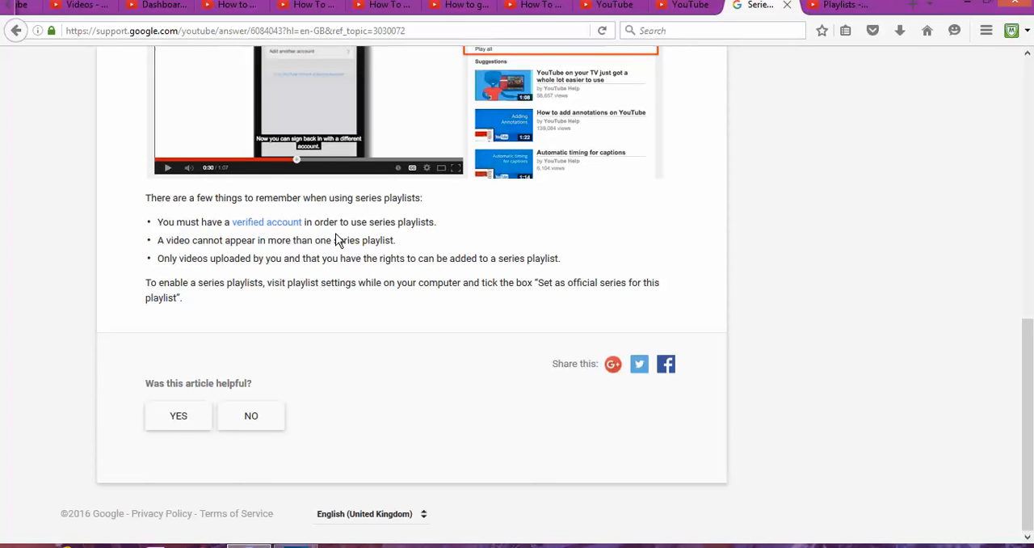
pyautogui.moveTo(409, 252)
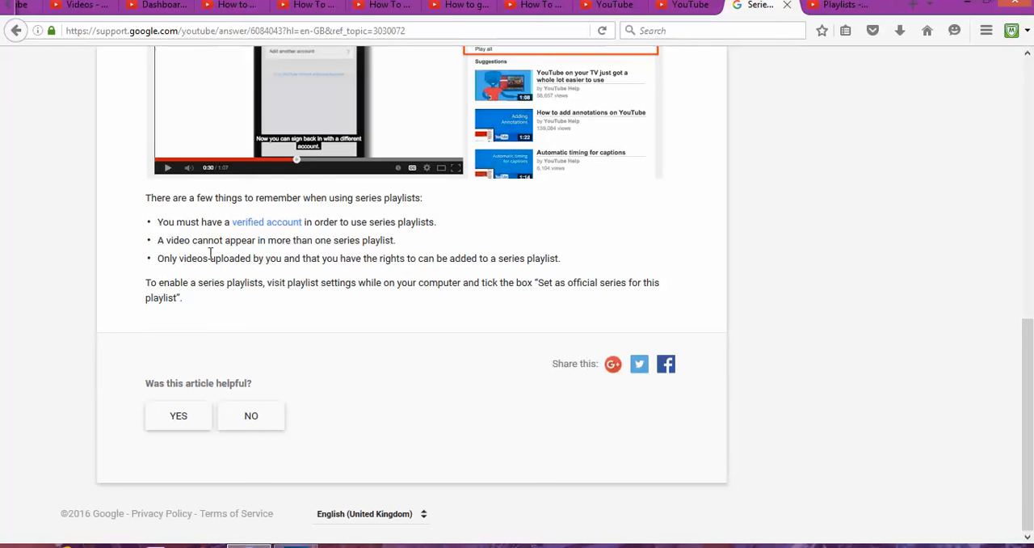
pyautogui.moveTo(376, 273)
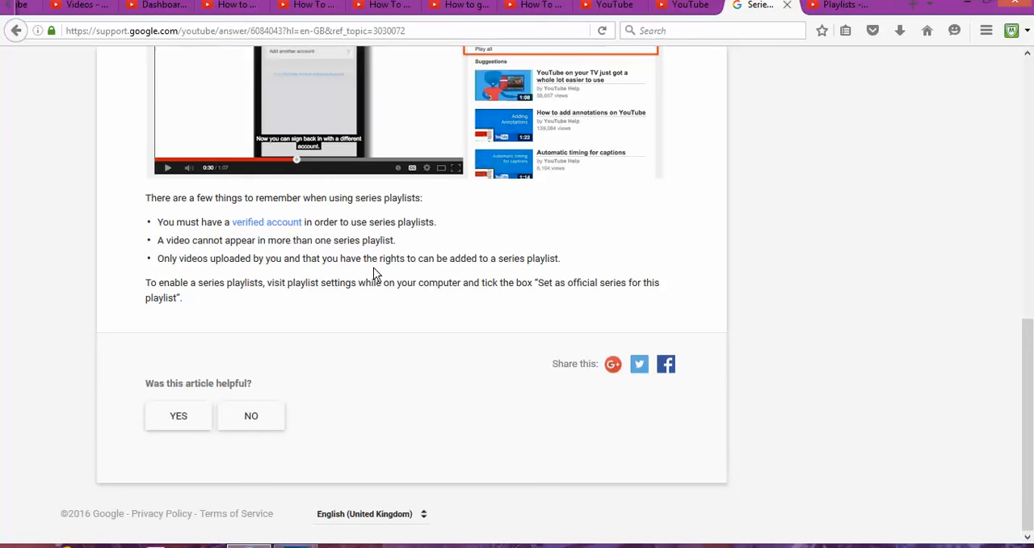
pyautogui.moveTo(429, 260)
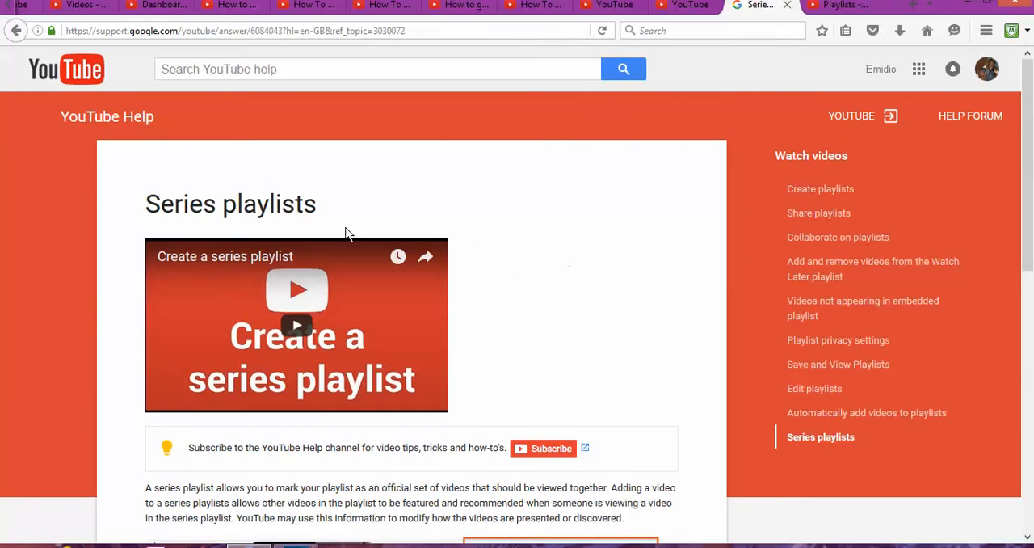
# From the playlists list, open the 'Life as an Airline Pilot' playlist page with its two videos.
pyautogui.click(840, 7)
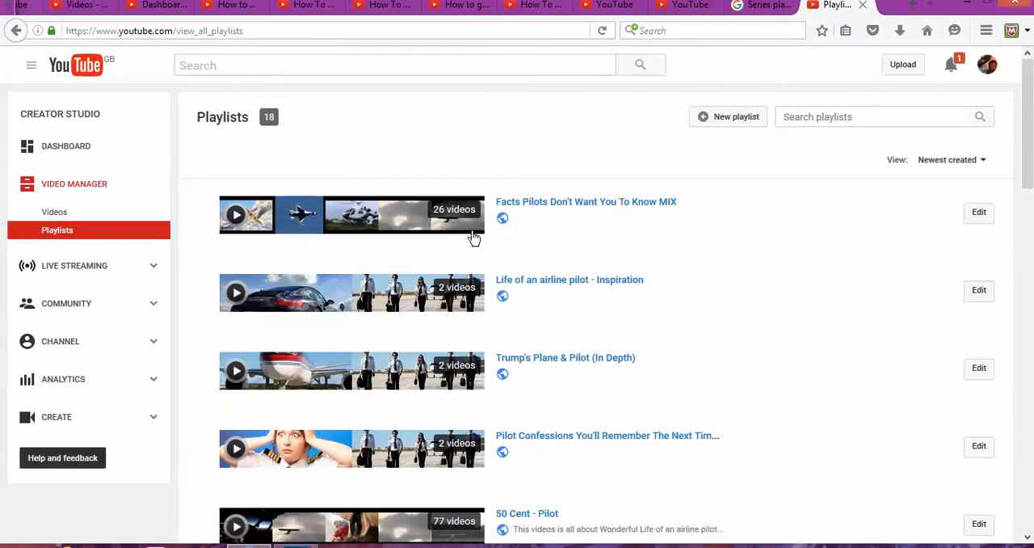
pyautogui.scroll(-3)
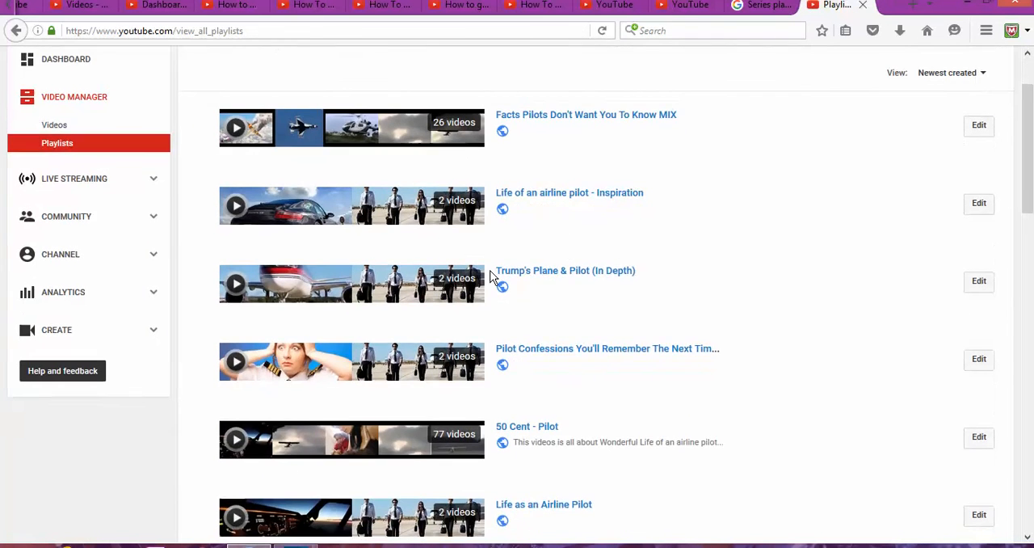
pyautogui.scroll(-3)
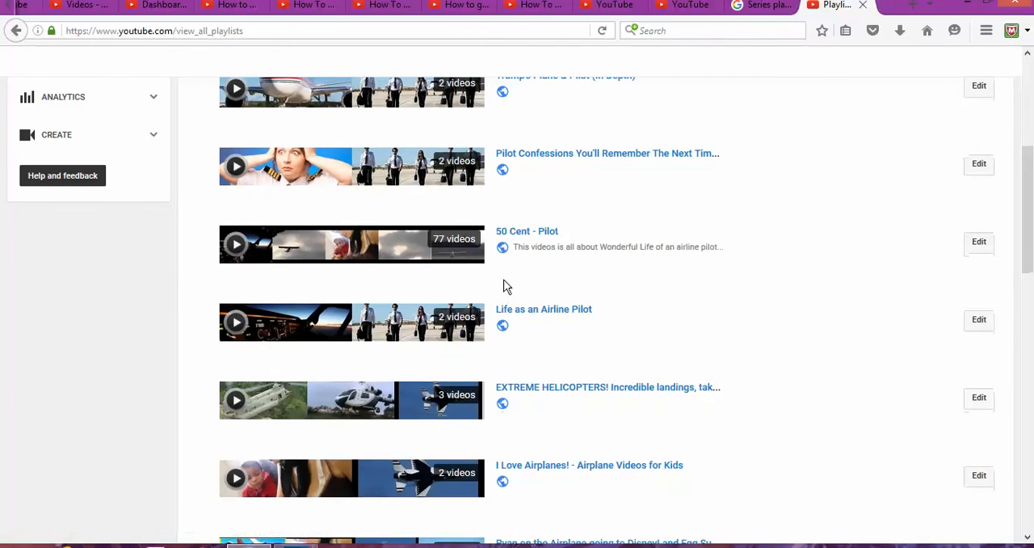
pyautogui.scroll(-3)
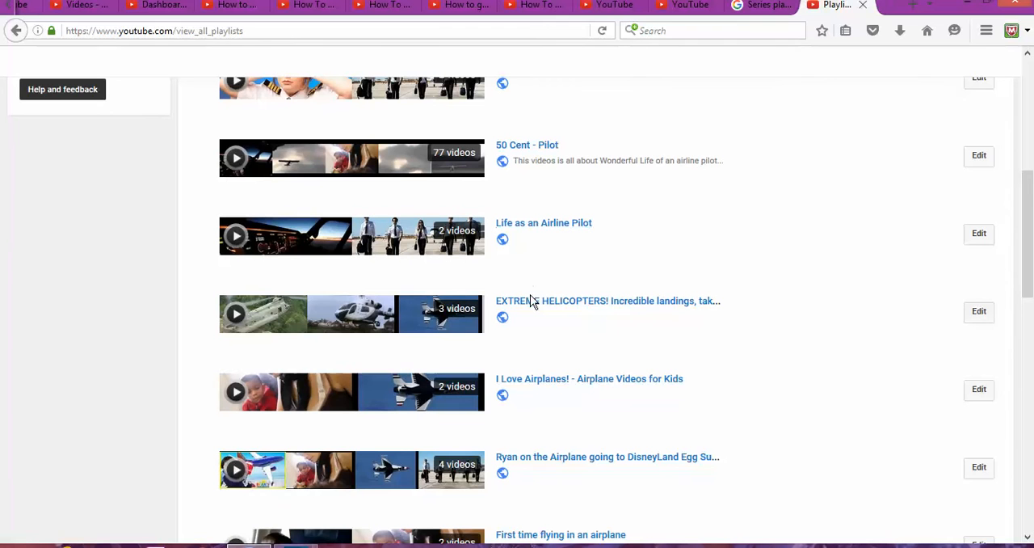
pyautogui.moveTo(549, 228)
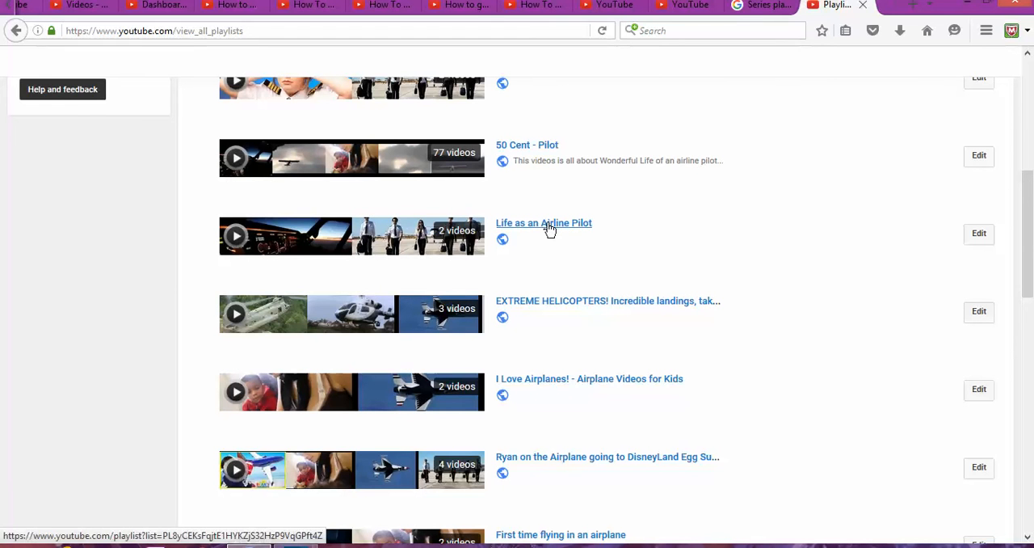
pyautogui.click(544, 223)
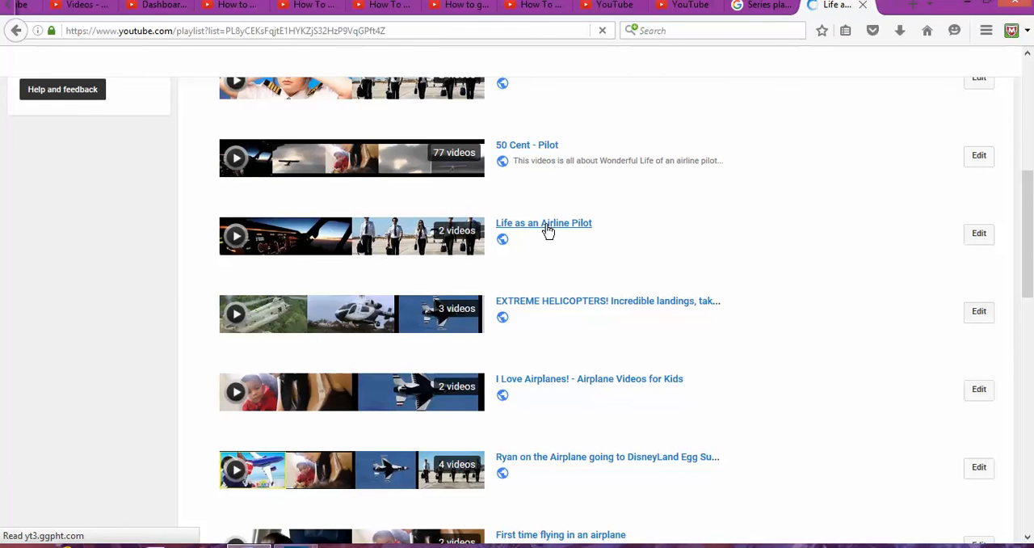
pyautogui.click(543, 223)
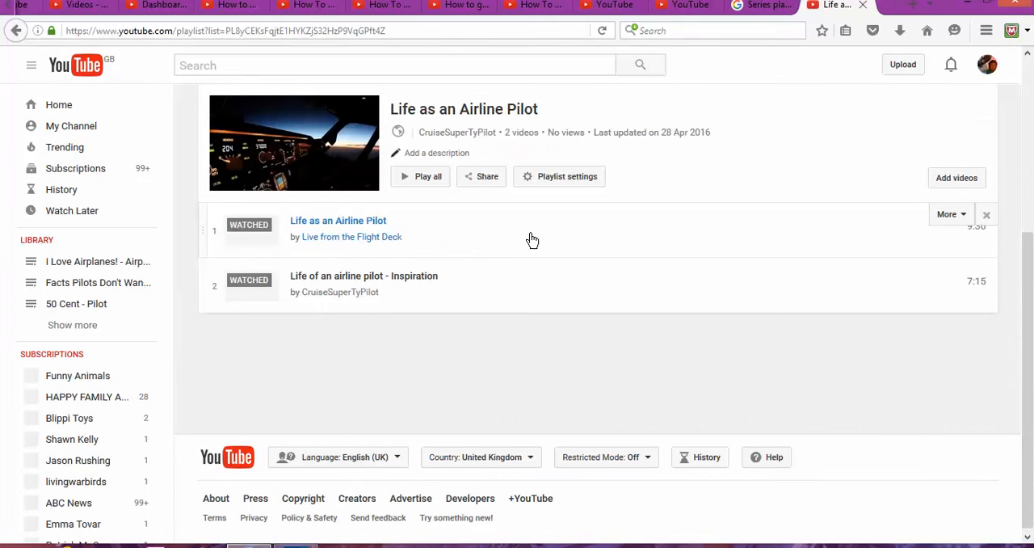
pyautogui.moveTo(368, 282)
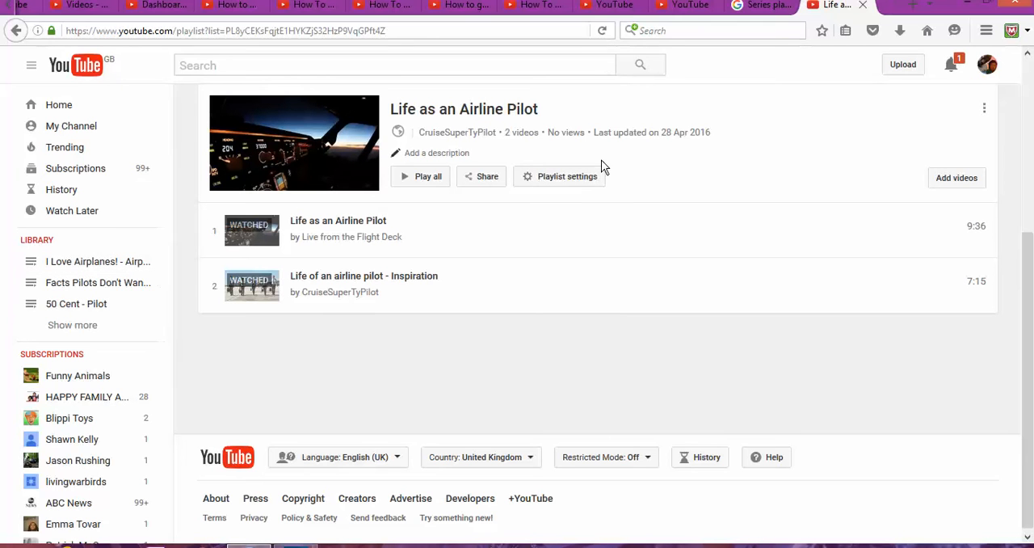
pyautogui.moveTo(555, 180)
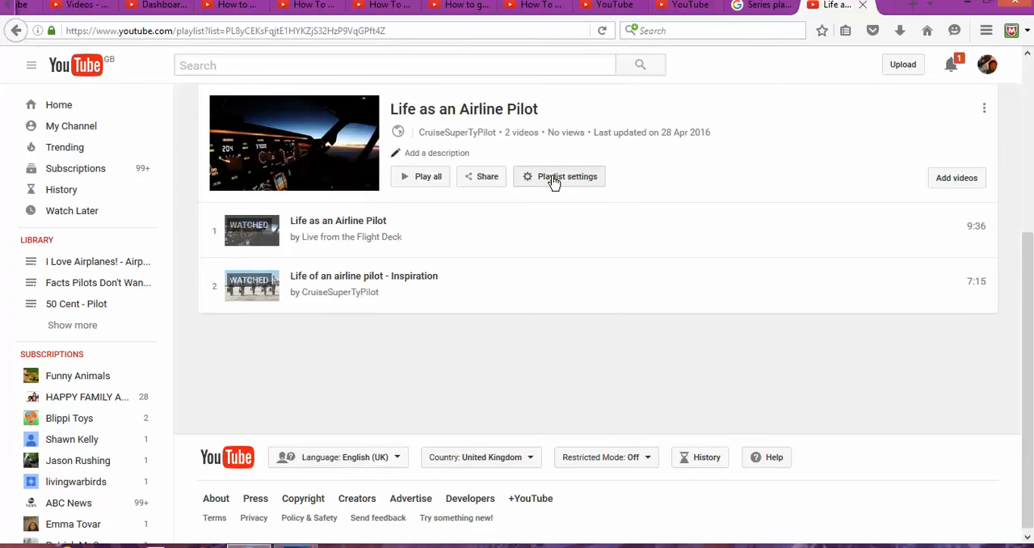
pyautogui.click(559, 176)
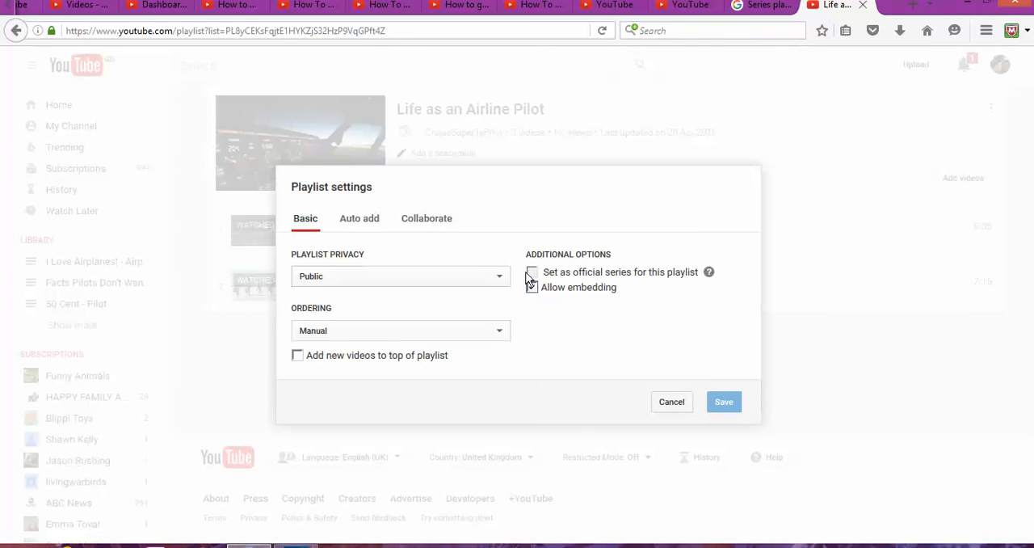
pyautogui.click(532, 288)
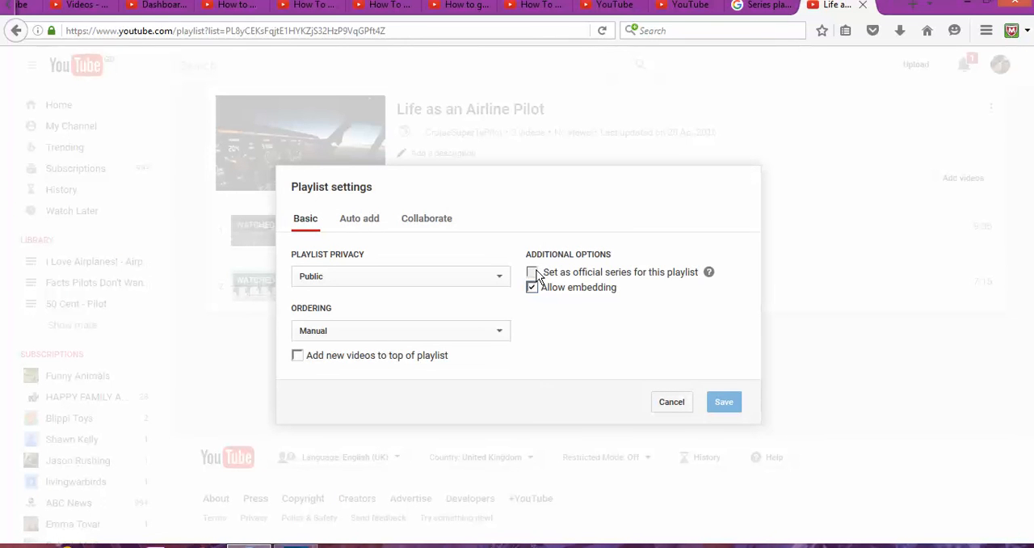
pyautogui.click(533, 288)
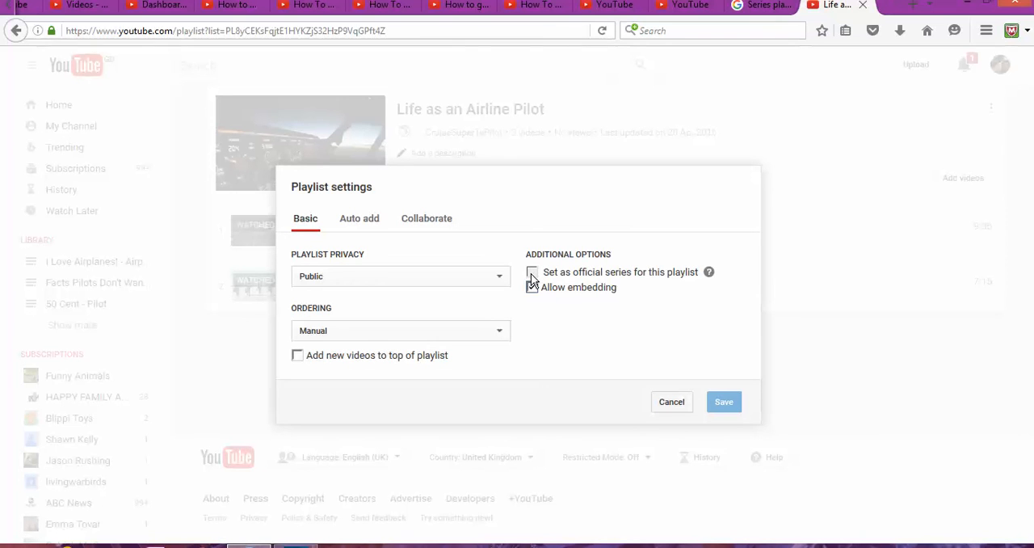
pyautogui.click(532, 288)
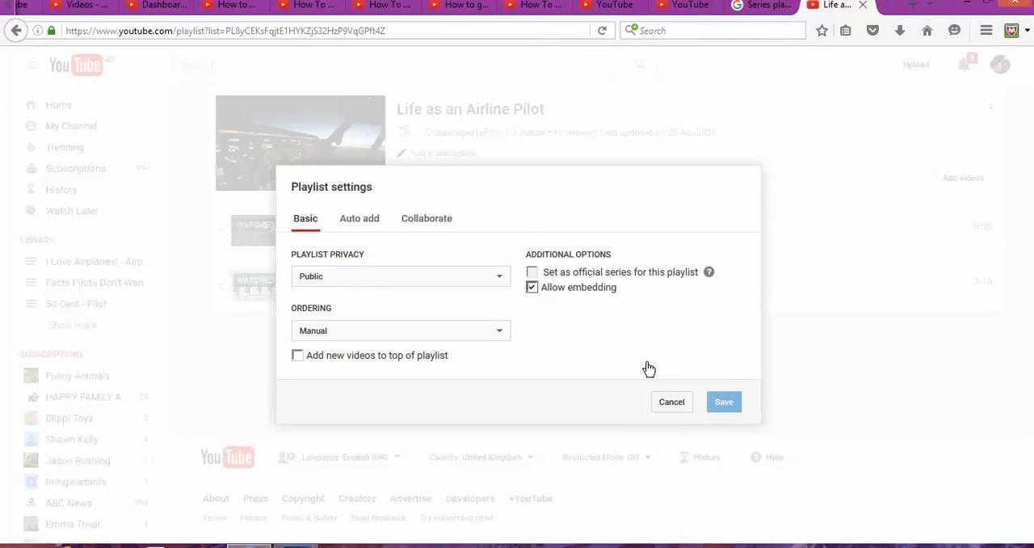
pyautogui.click(672, 401)
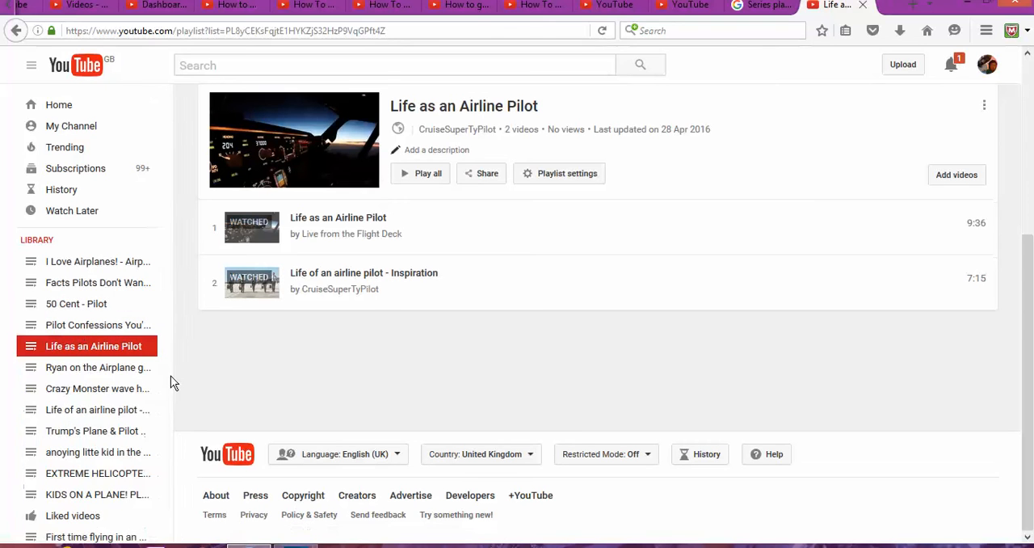
# Open the 'I Love Airplanes!' playlist from the Library list and show its Playlist settings dialog.
pyautogui.scroll(-3)
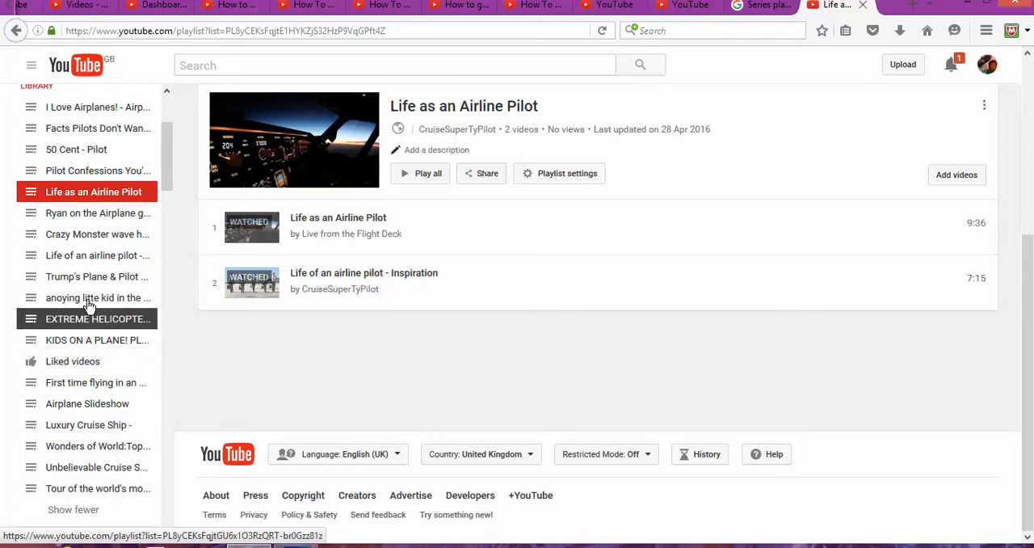
pyautogui.moveTo(97, 297)
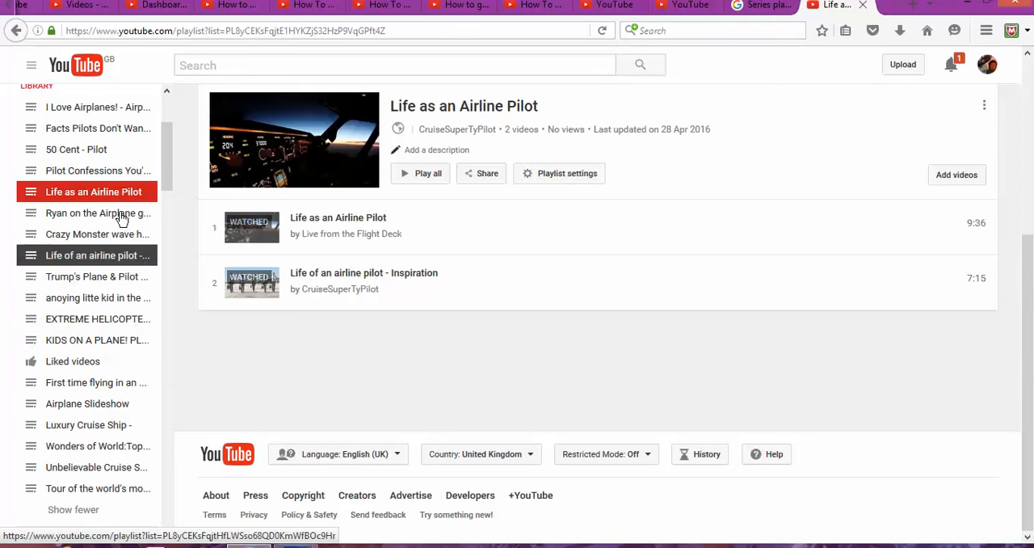
pyautogui.moveTo(97, 172)
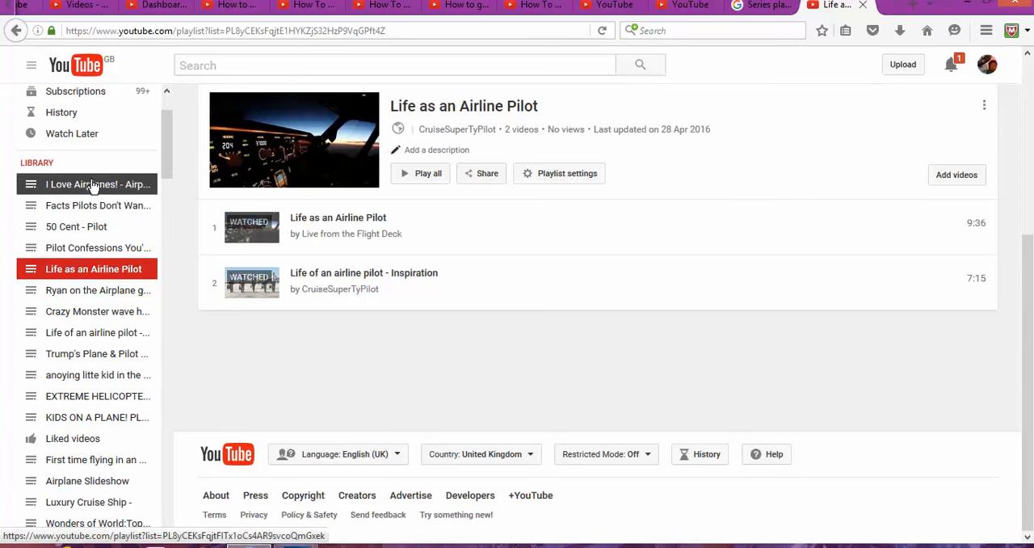
pyautogui.click(97, 185)
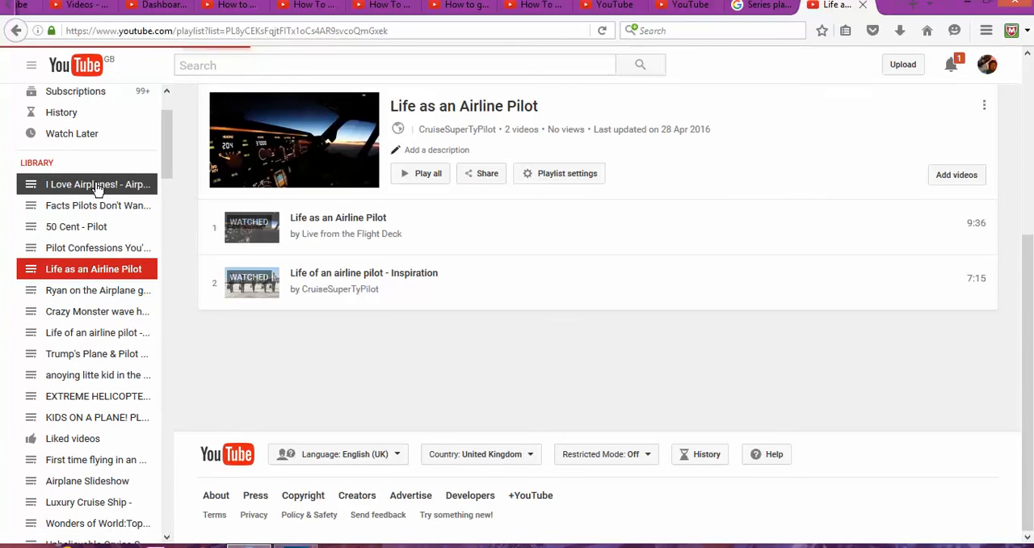
pyautogui.click(97, 184)
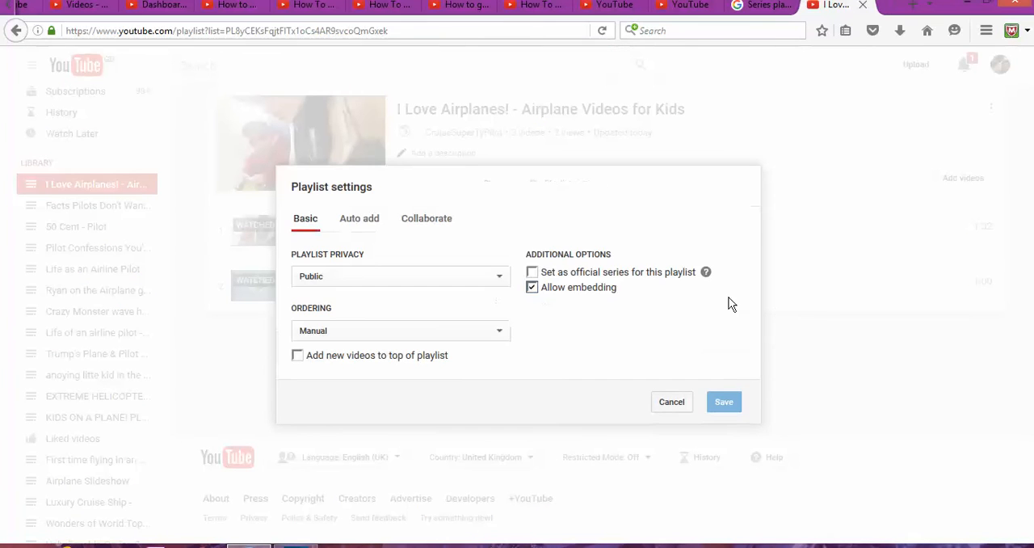
# Check 'Set as official series for this playlist' and save, making I Love Airplanes! an official series.
pyautogui.click(532, 271)
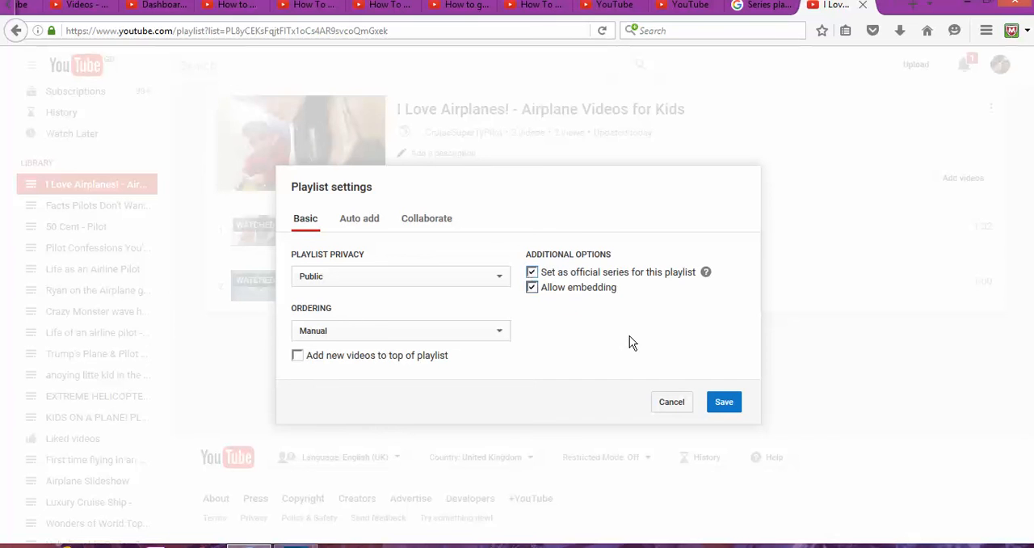
pyautogui.click(724, 401)
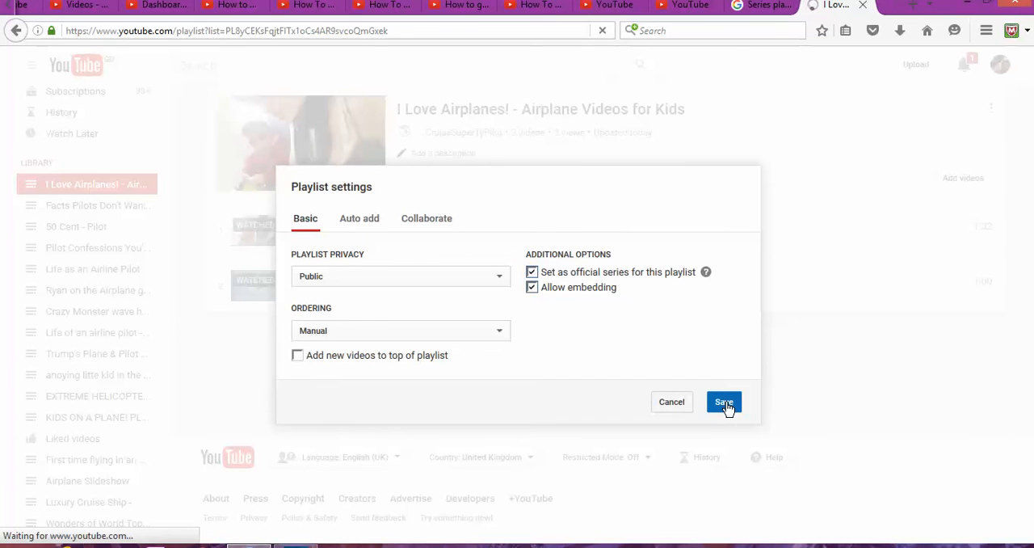
pyautogui.click(724, 401)
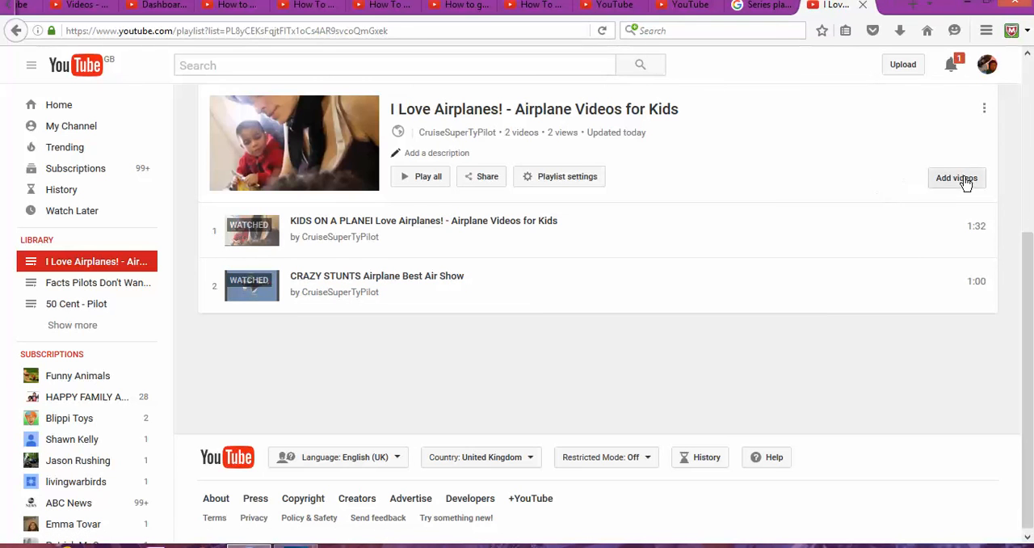
# In the Add videos dialog's URL field, enter 'facts about pilots', which is rejected as an invalid URL.
pyautogui.click(957, 177)
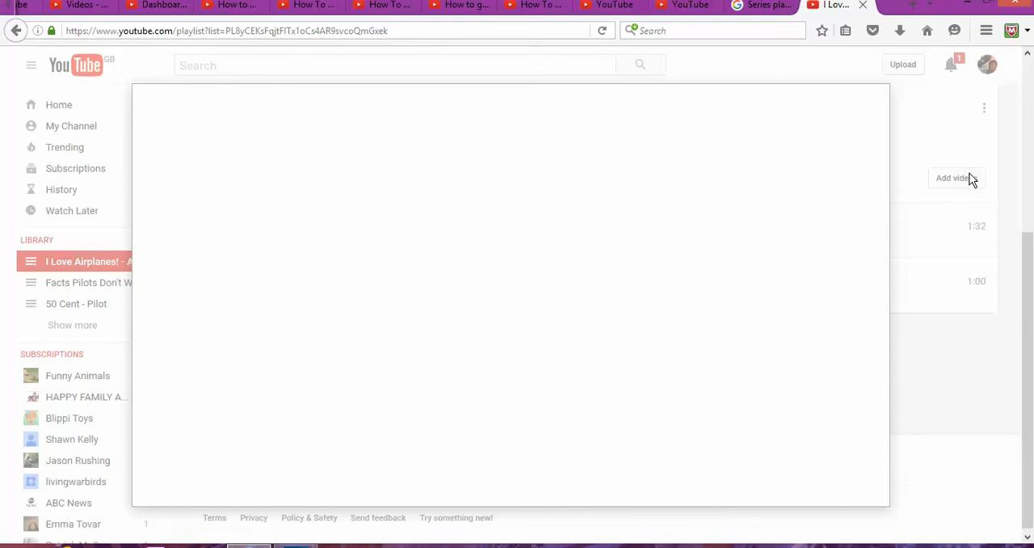
pyautogui.moveTo(953, 167)
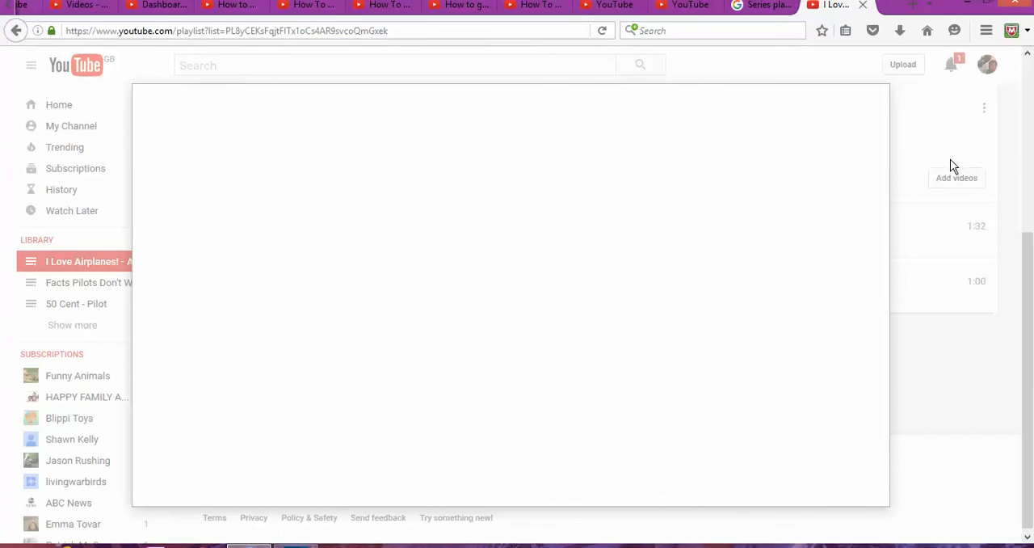
pyautogui.click(957, 178)
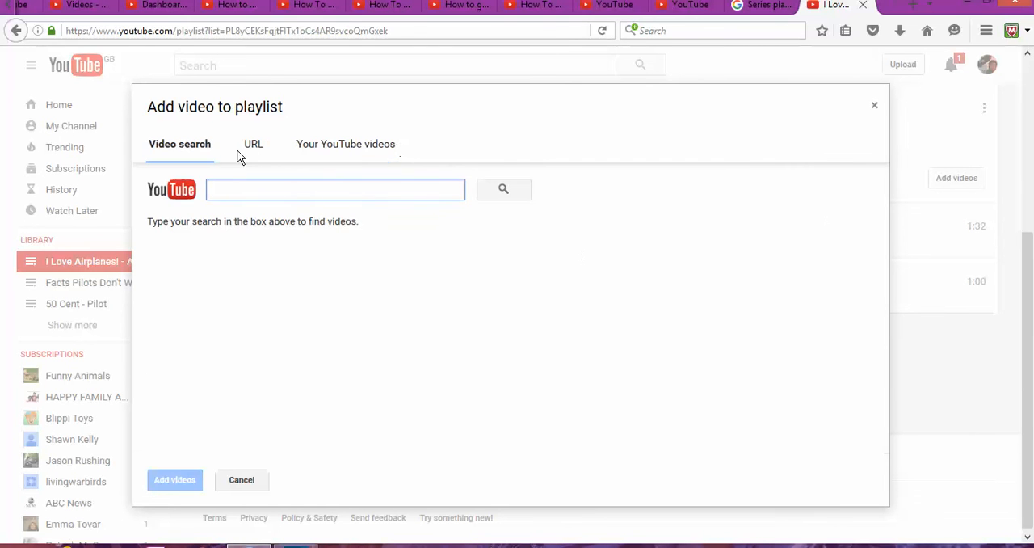
pyautogui.click(252, 144)
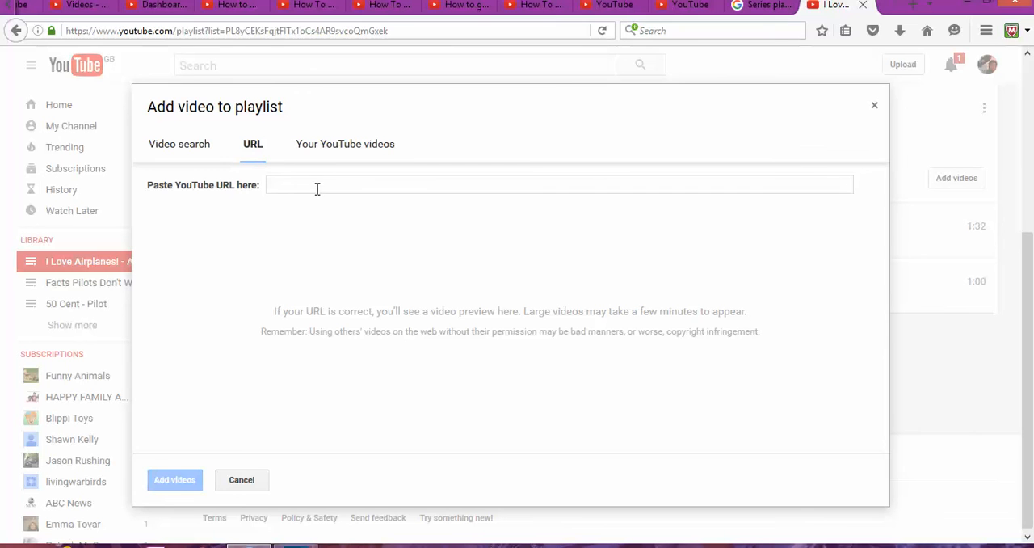
pyautogui.click(557, 184)
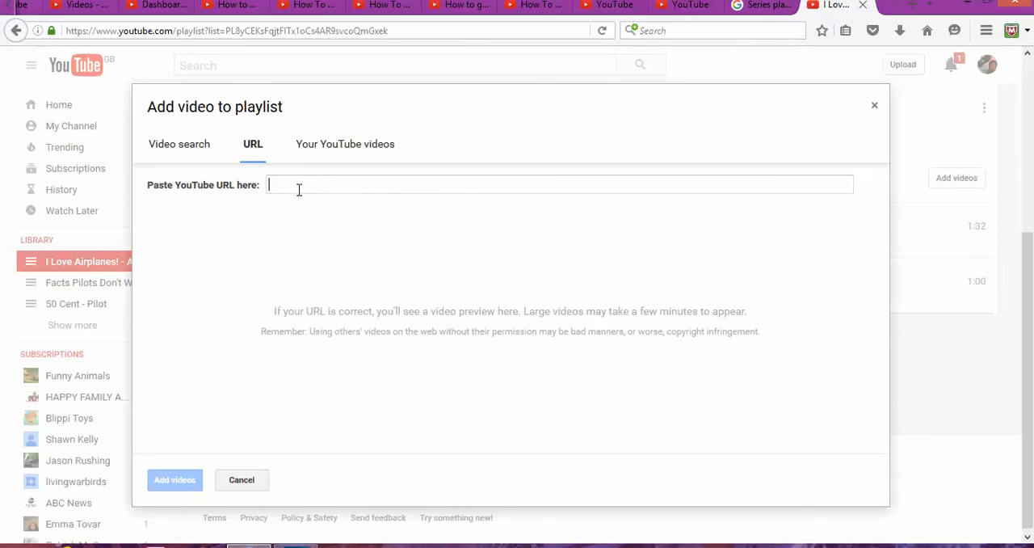
pyautogui.write('facts about pi')
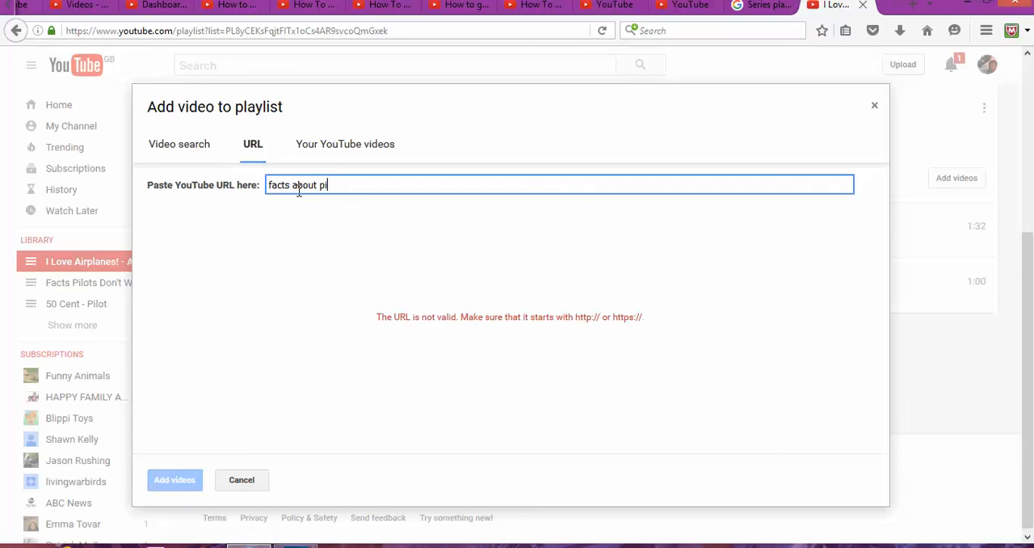
pyautogui.write('ot')
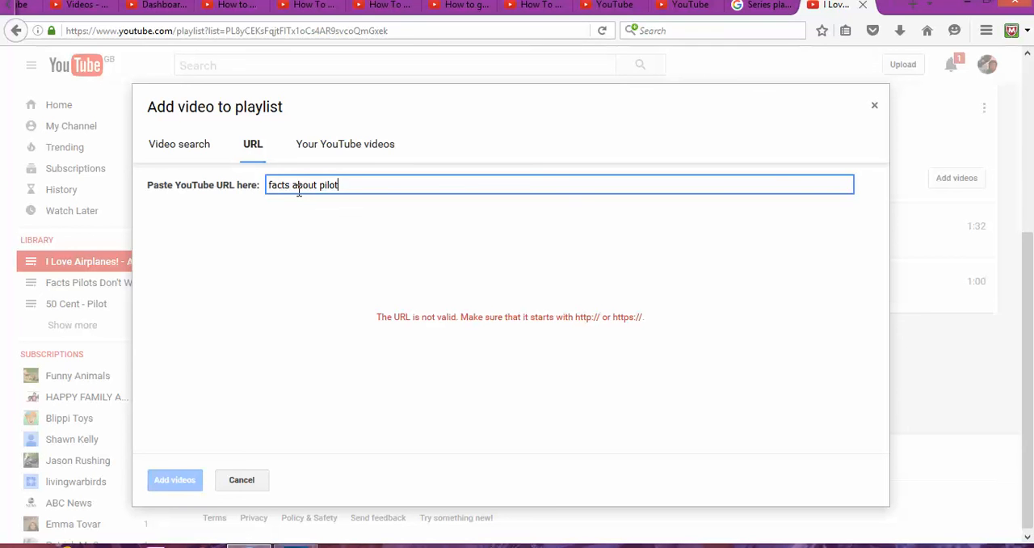
pyautogui.write('s')
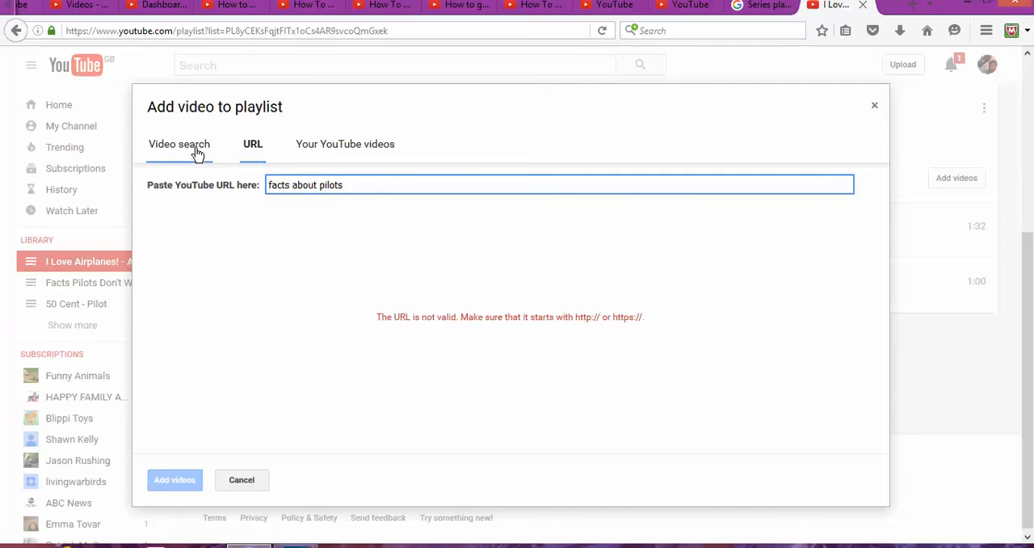
# Search YouTube for 'facts about pilots' and select three results including '7 Harmful Things Flying Does'.
pyautogui.click(178, 144)
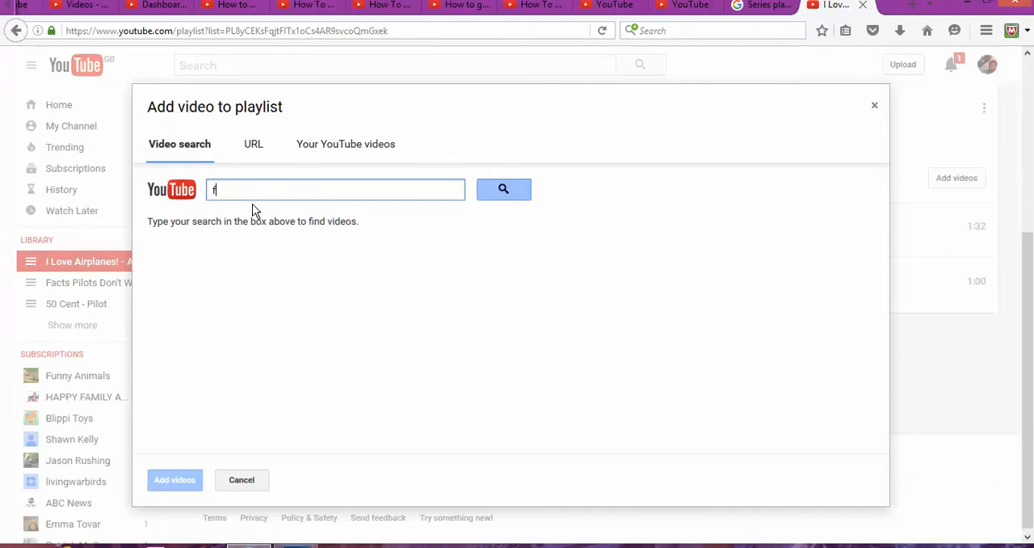
pyautogui.write('acts abut')
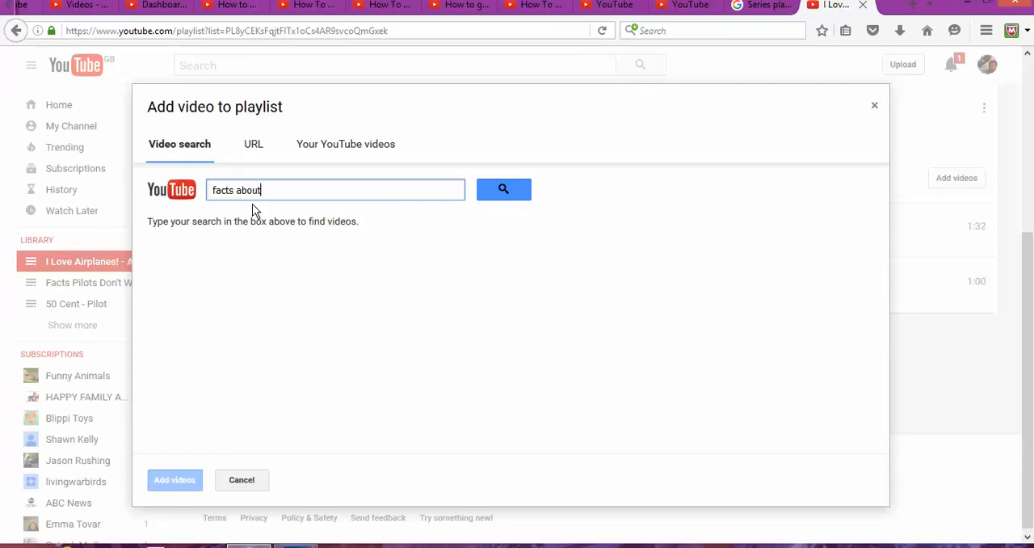
pyautogui.write('pilots')
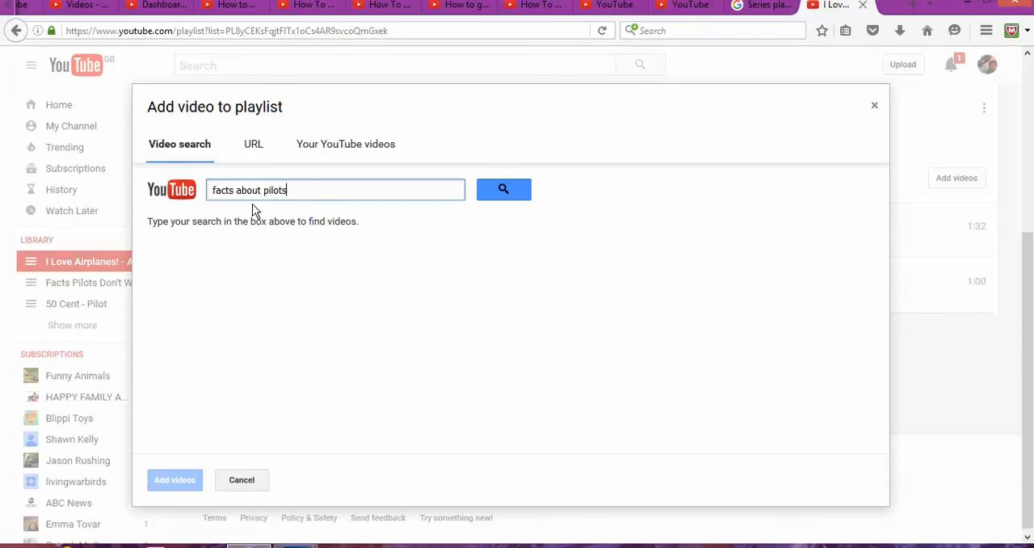
pyautogui.click(504, 189)
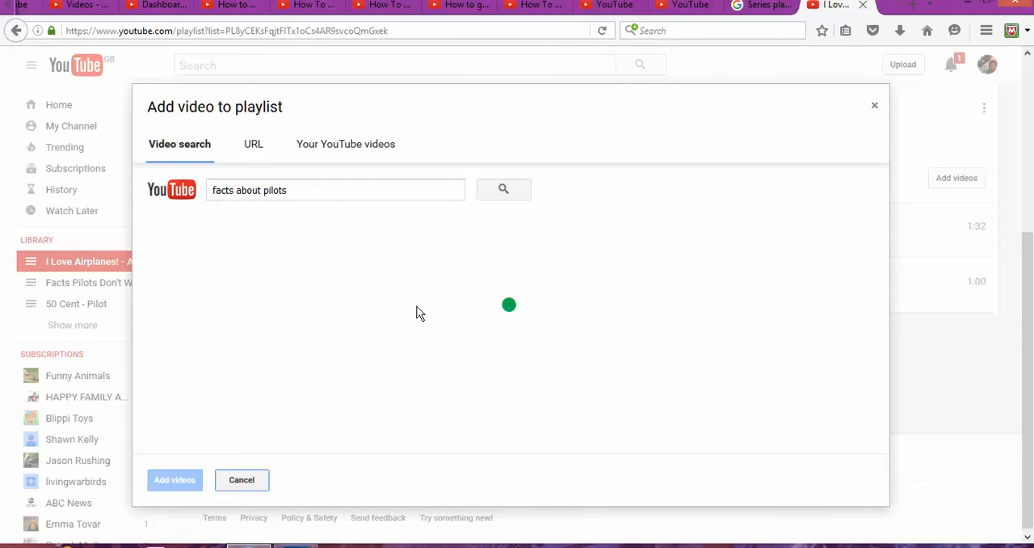
pyautogui.click(503, 188)
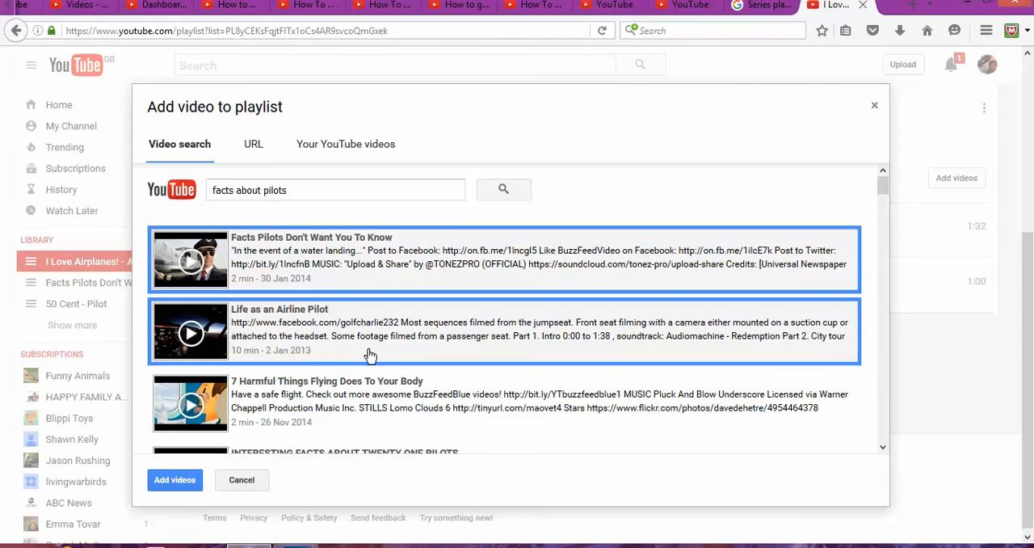
pyautogui.click(501, 401)
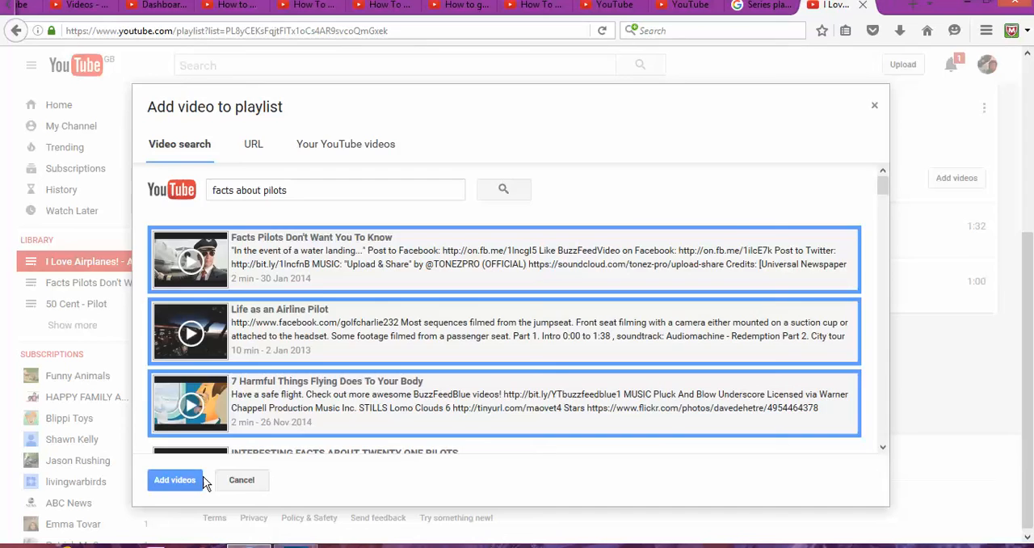
# Attempt to add them, get refused as other channels' uploads, and dismiss the red error banner.
pyautogui.click(174, 478)
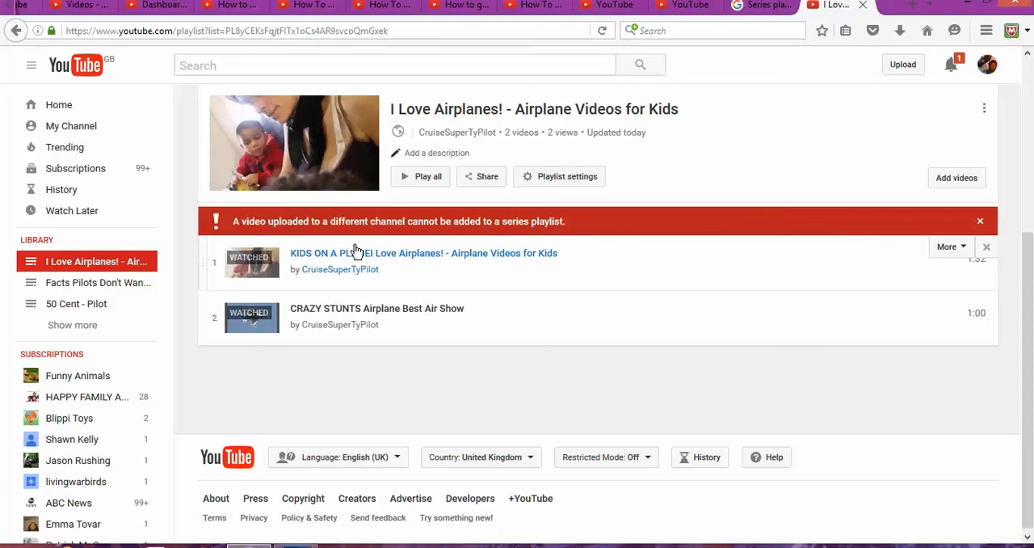
pyautogui.moveTo(348, 241)
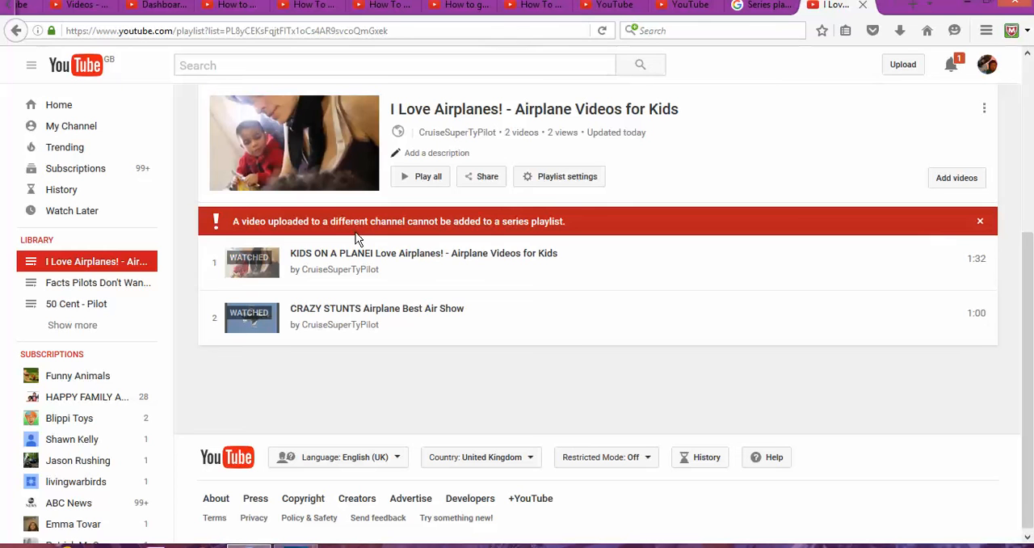
pyautogui.click(979, 220)
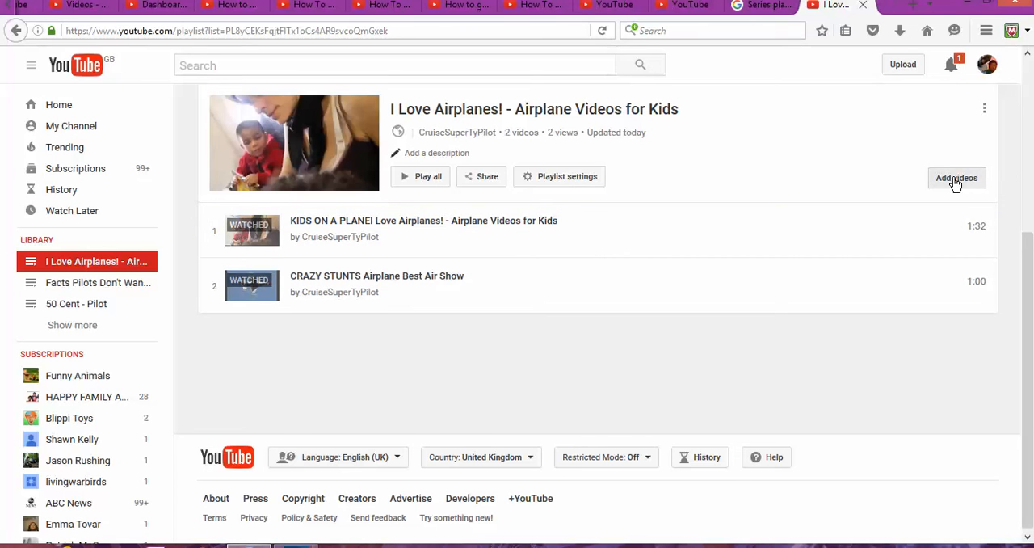
# Browse the channel's own uploads in Add videos to pick four airplane videos for the playlist.
pyautogui.click(957, 177)
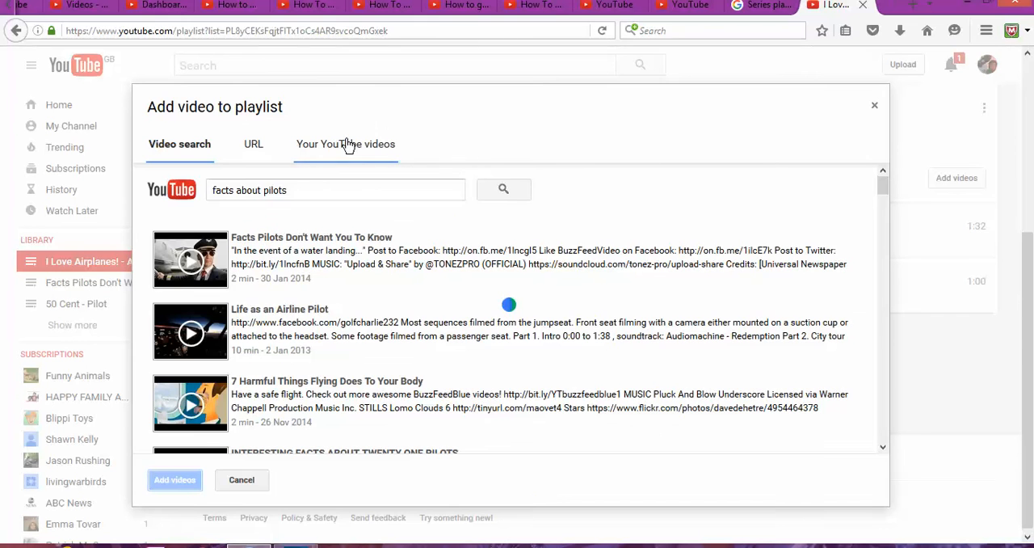
pyautogui.click(346, 144)
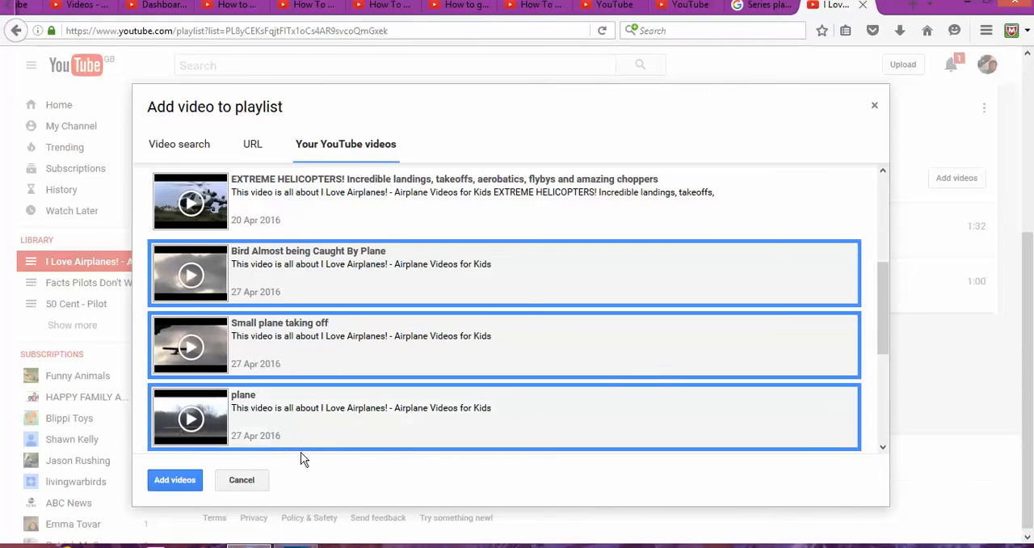
pyautogui.scroll(-3)
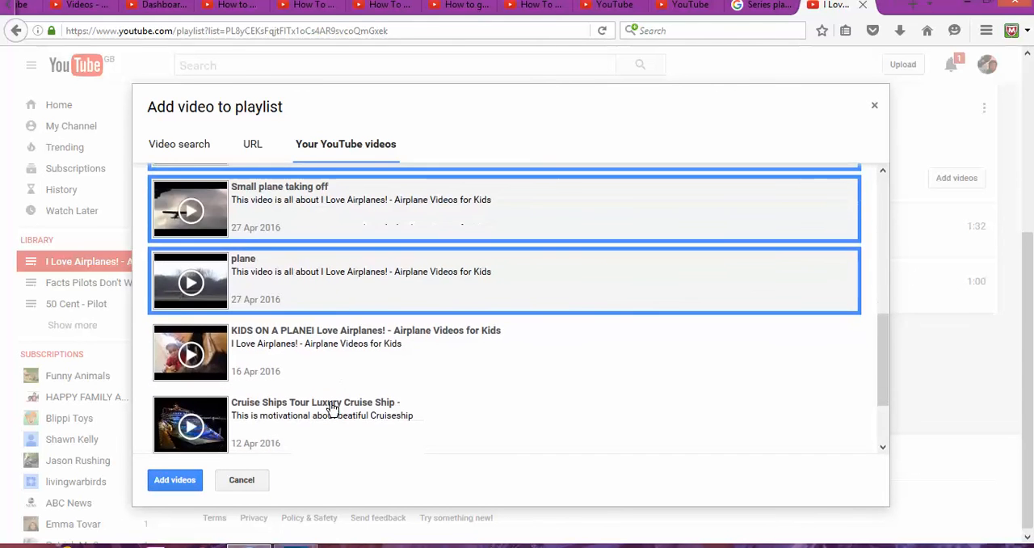
pyautogui.scroll(-3)
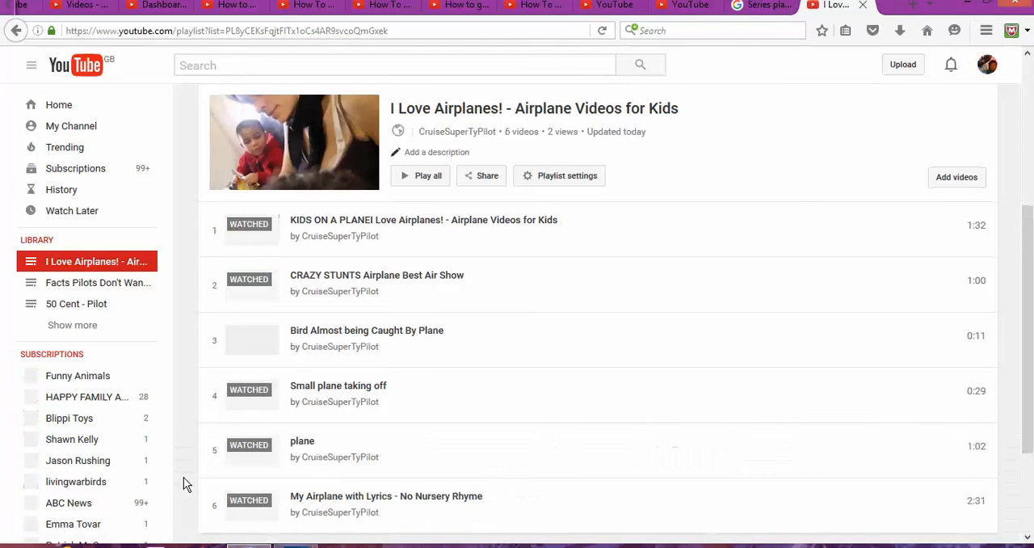
pyautogui.scroll(-3)
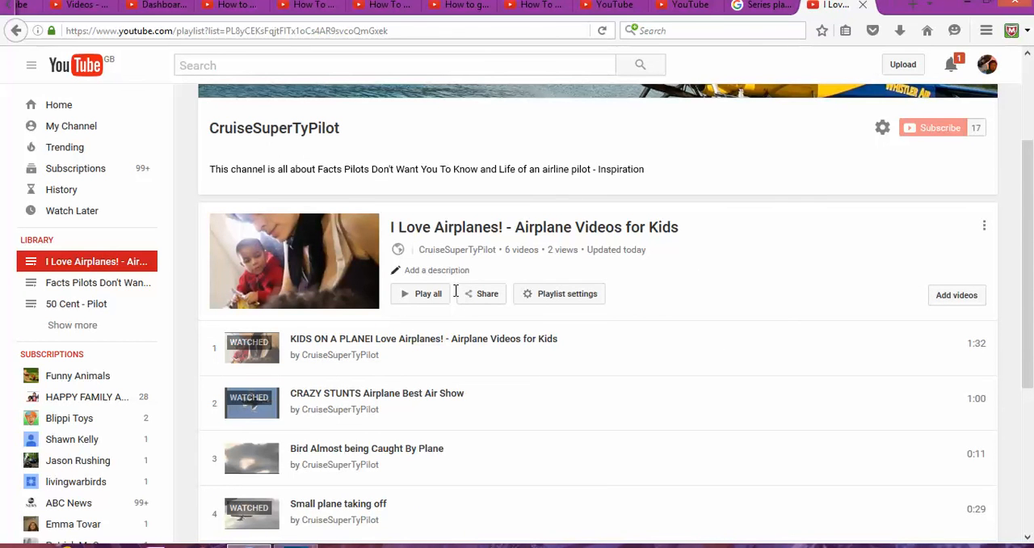
pyautogui.moveTo(427, 123)
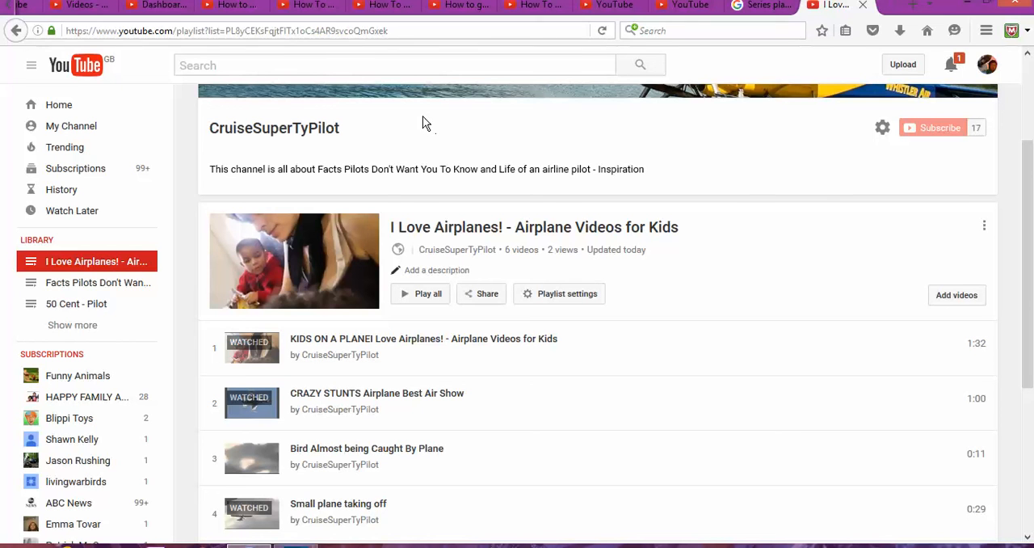
pyautogui.moveTo(617, 200)
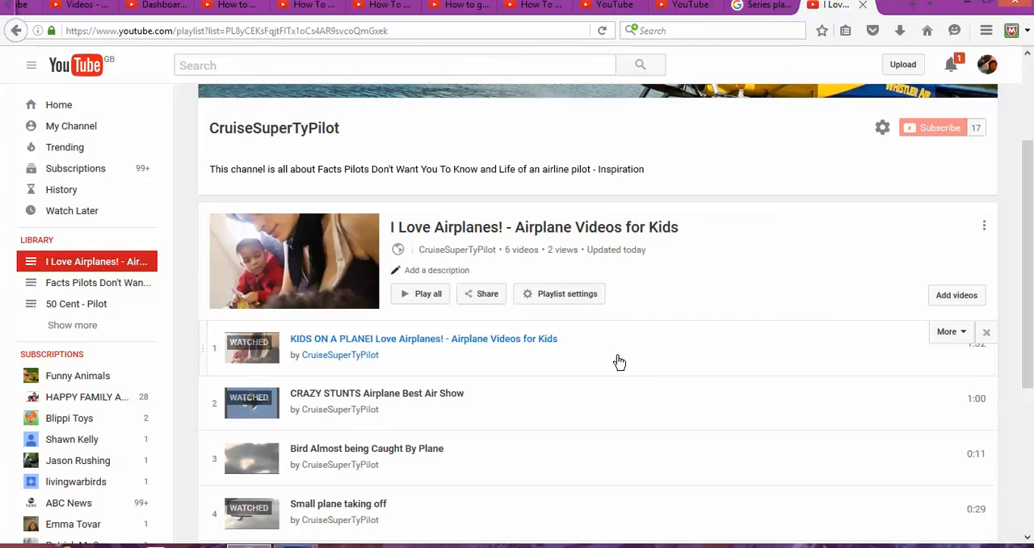
pyautogui.moveTo(627, 354)
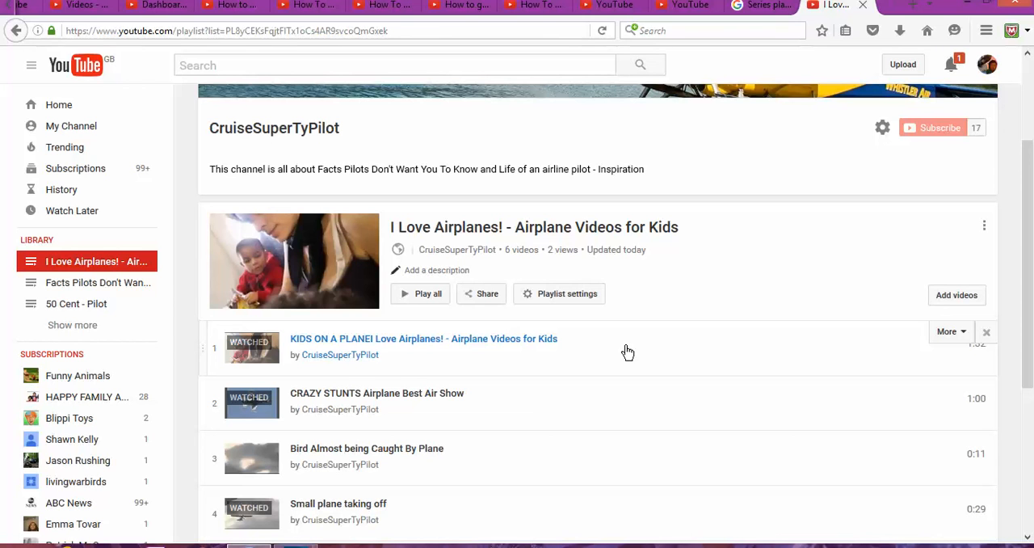
pyautogui.moveTo(614, 365)
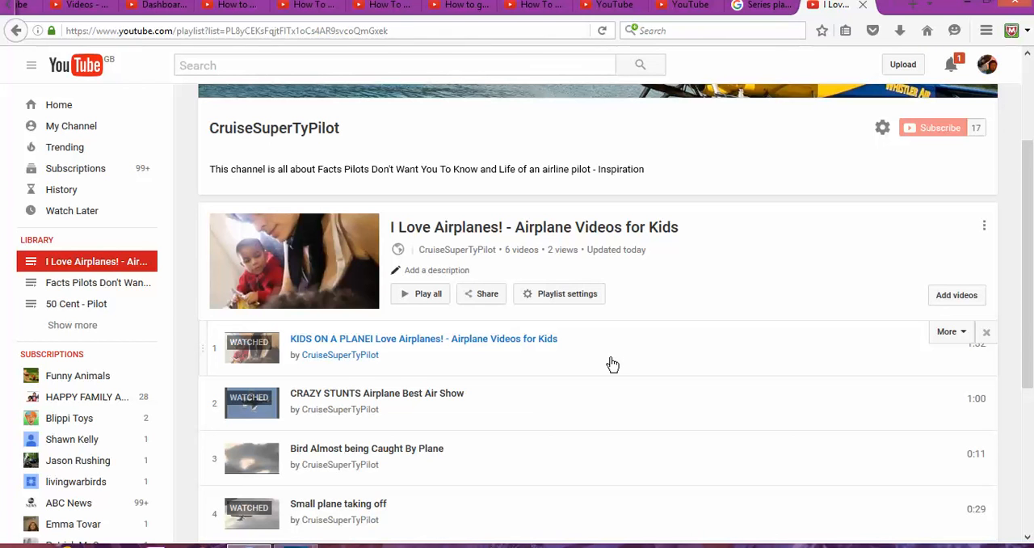